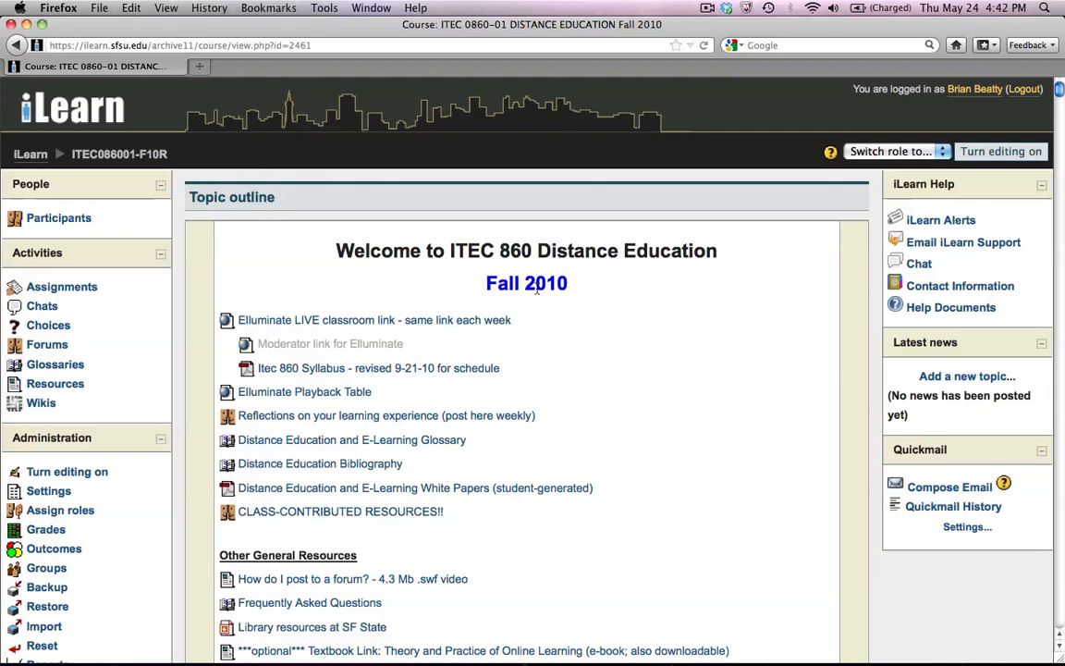
- Navigate into the Sampling Distance Education forum and look over its discussion topics
scroll(down, 3)
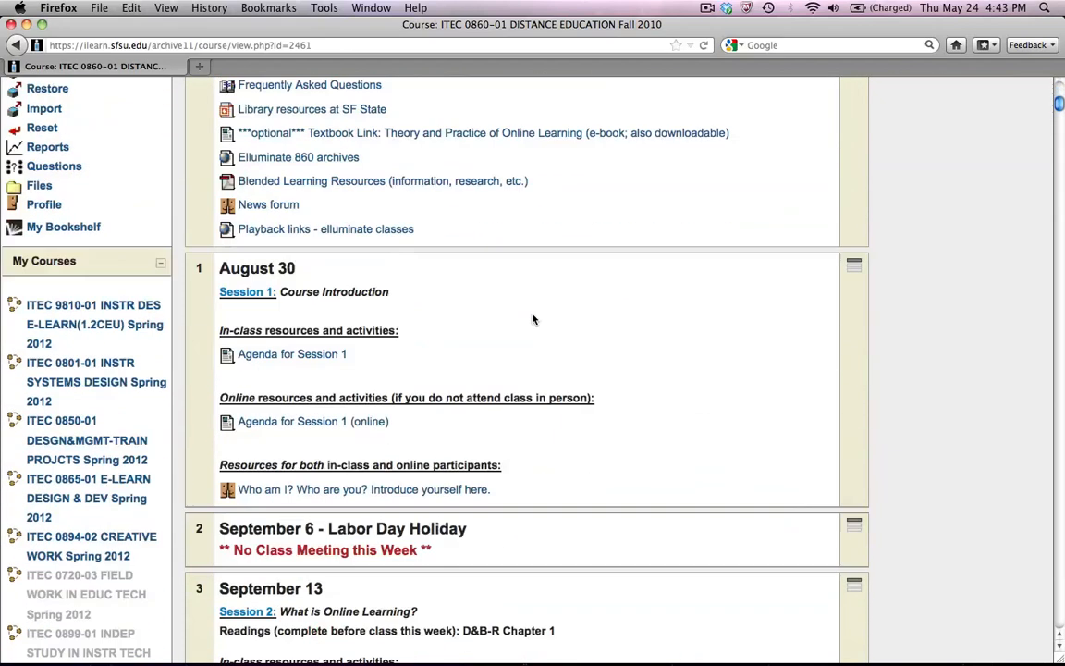
scroll(down, 3)
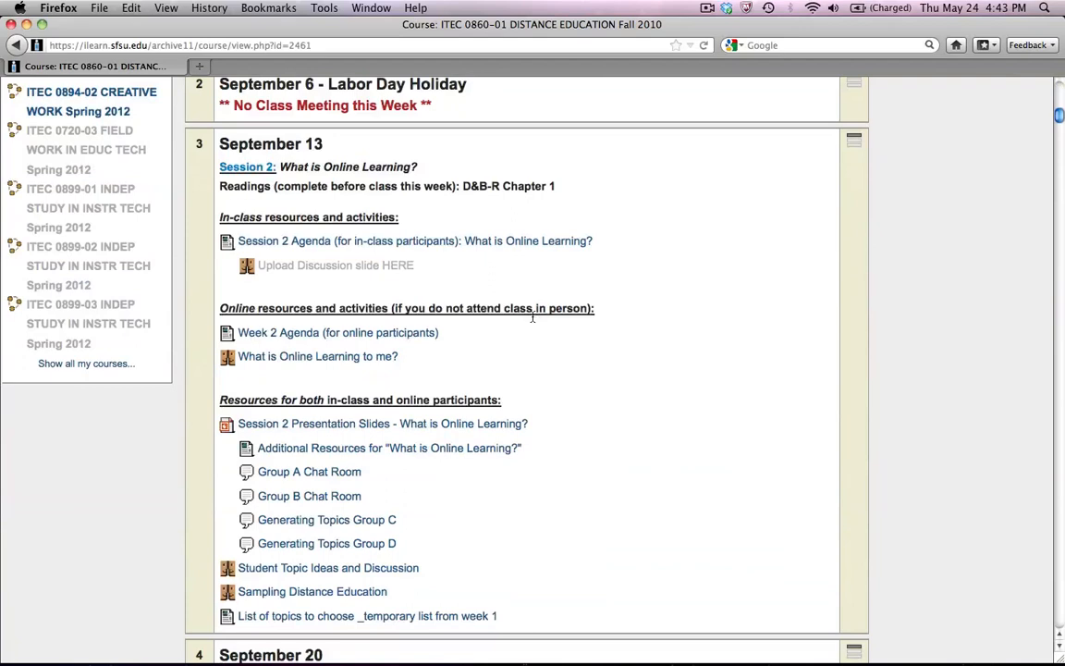
scroll(down, 3)
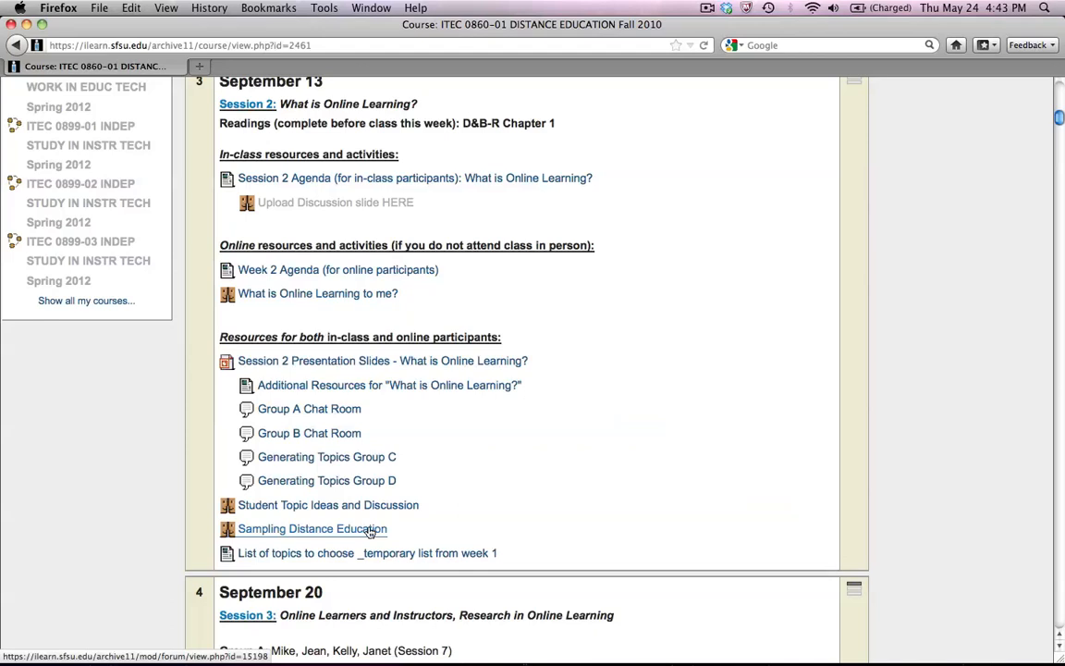
click(312, 528)
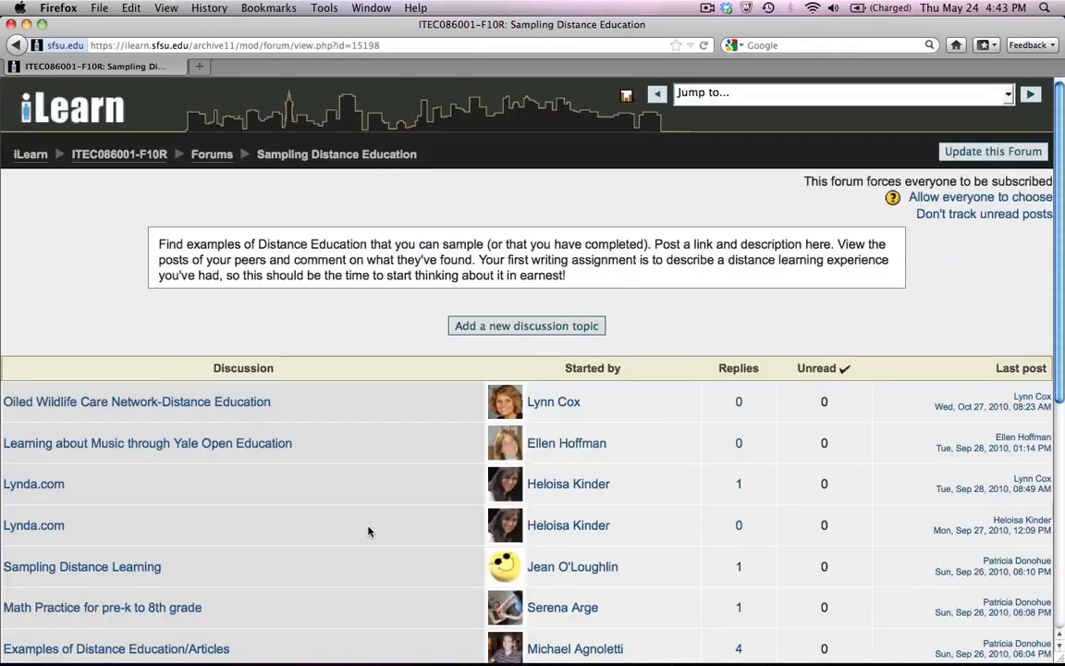
scroll(down, 3)
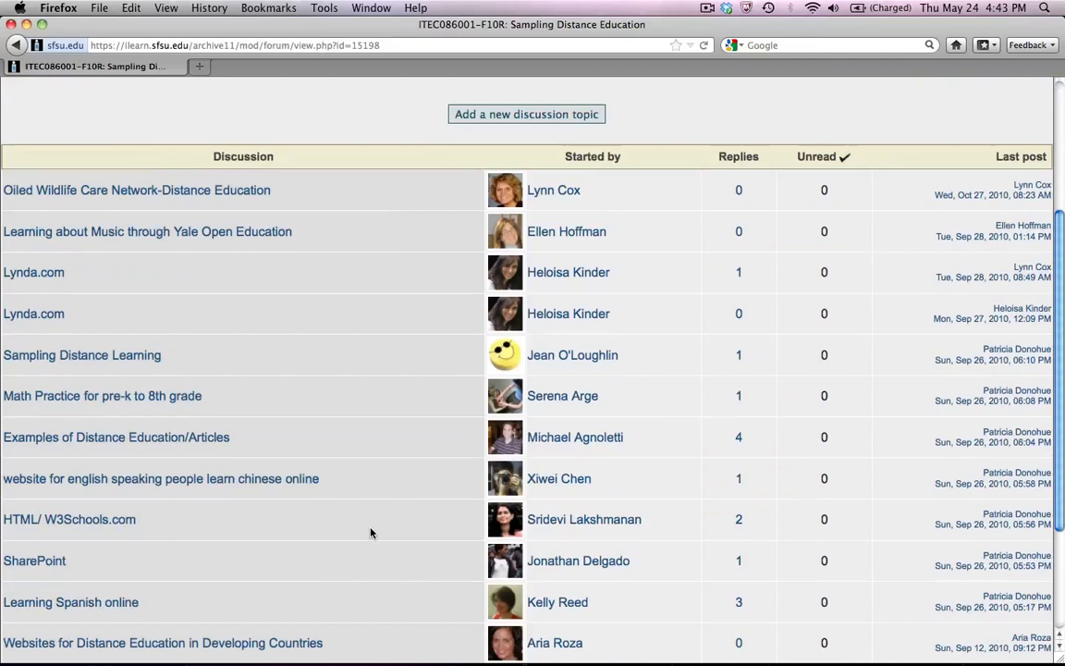
scroll(up, 3)
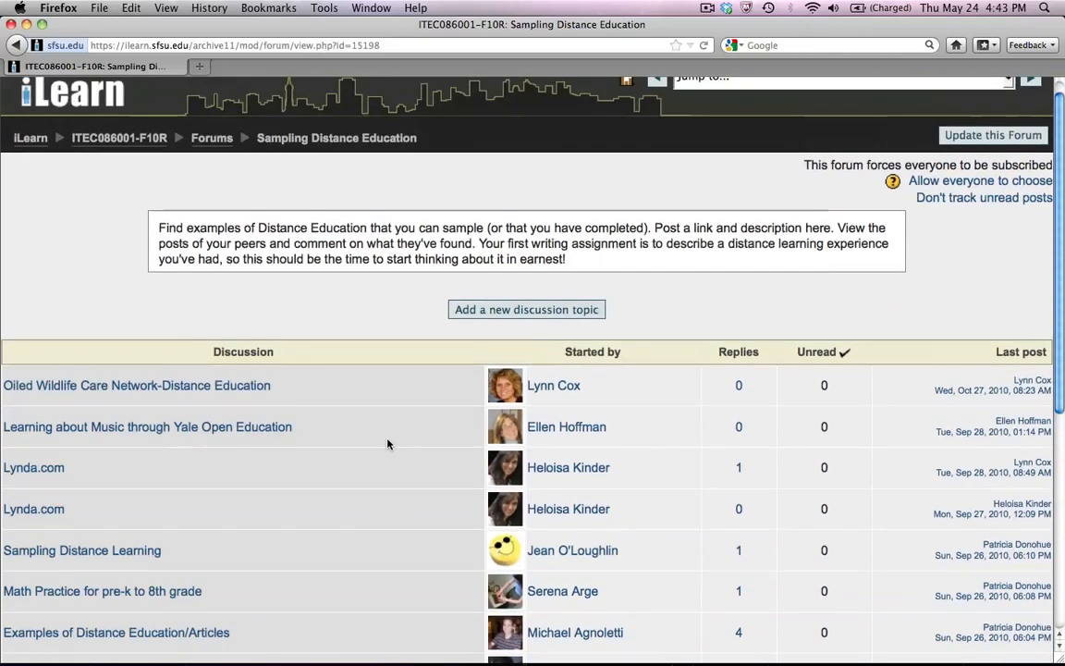
mouse_move(513, 317)
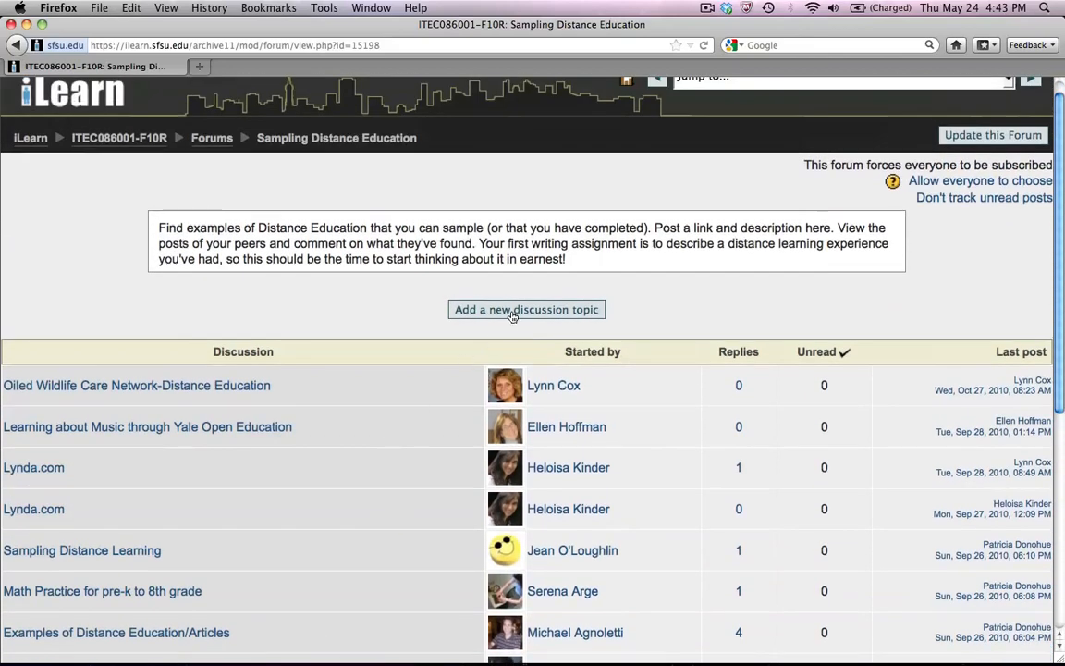
- Start a new discussion topic with the subject 'How do I do this?'
click(526, 309)
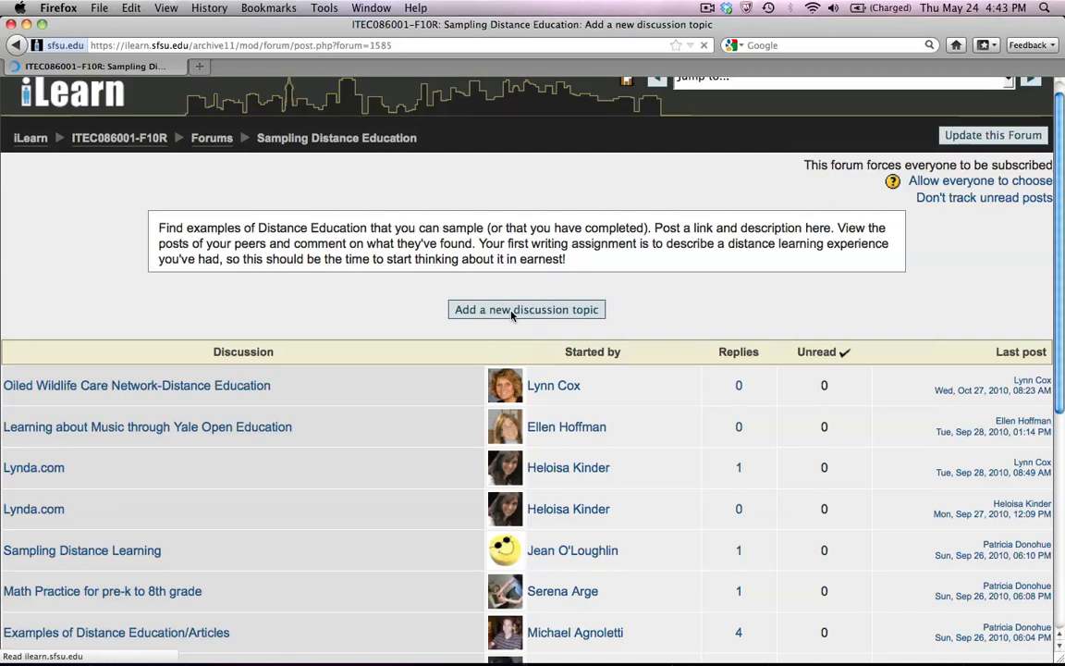
click(526, 309)
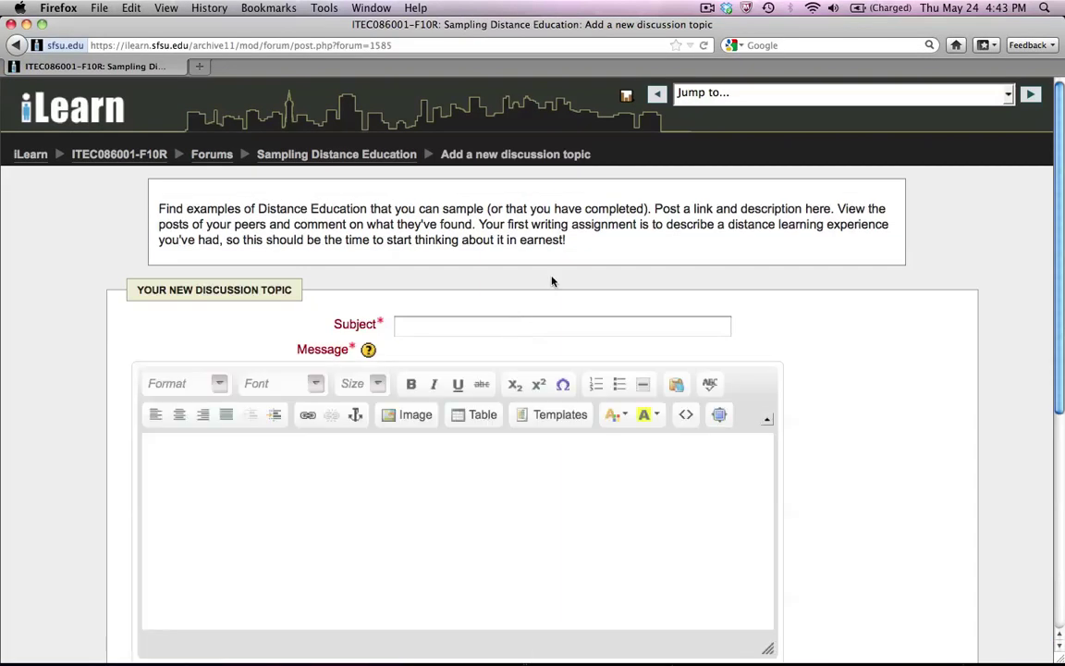
mouse_move(487, 319)
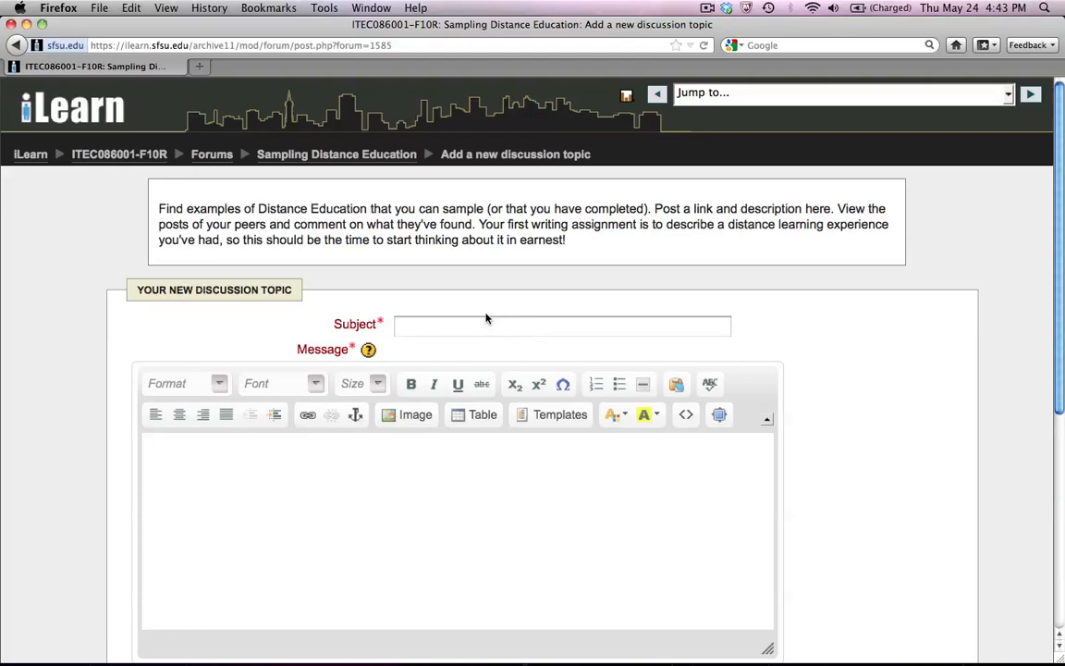
click(562, 325)
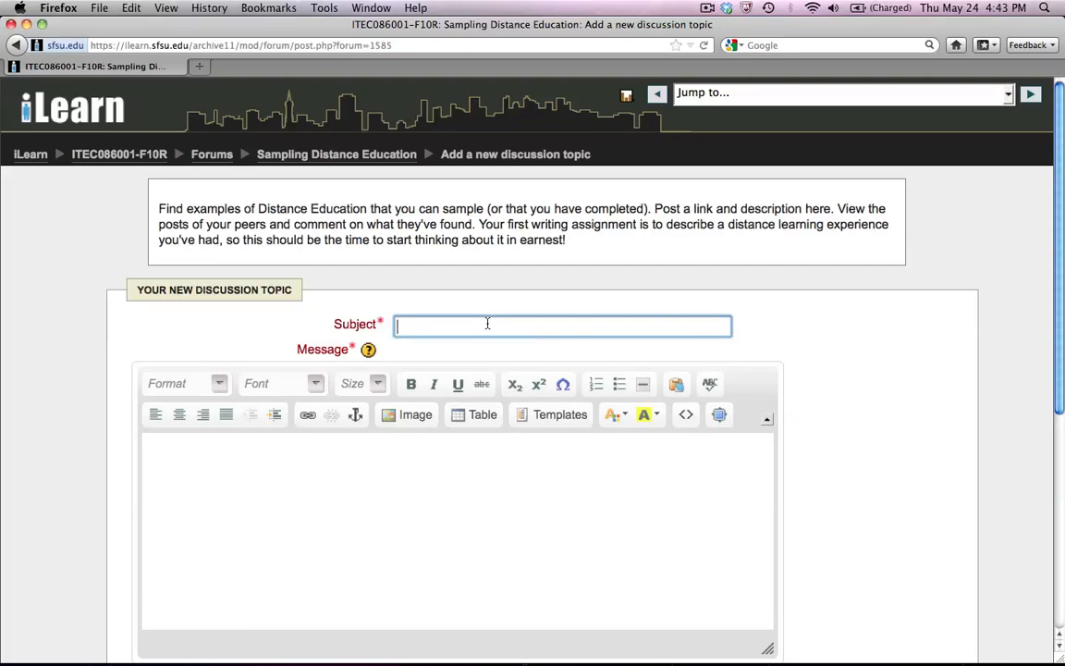
text(H)
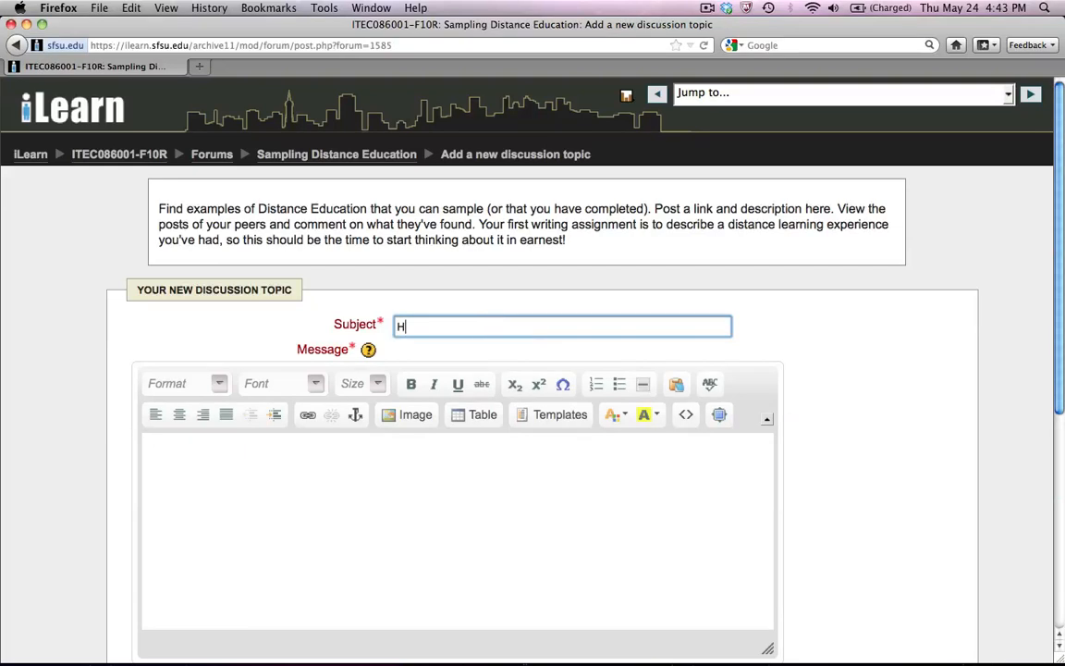
text(ow do I)
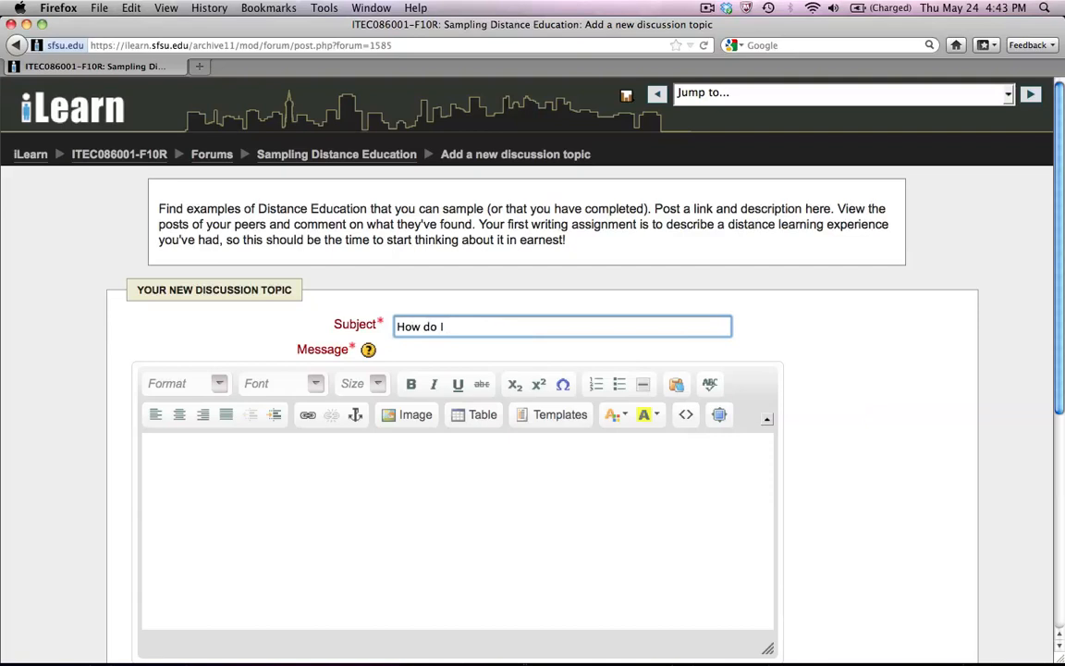
text(do this?)
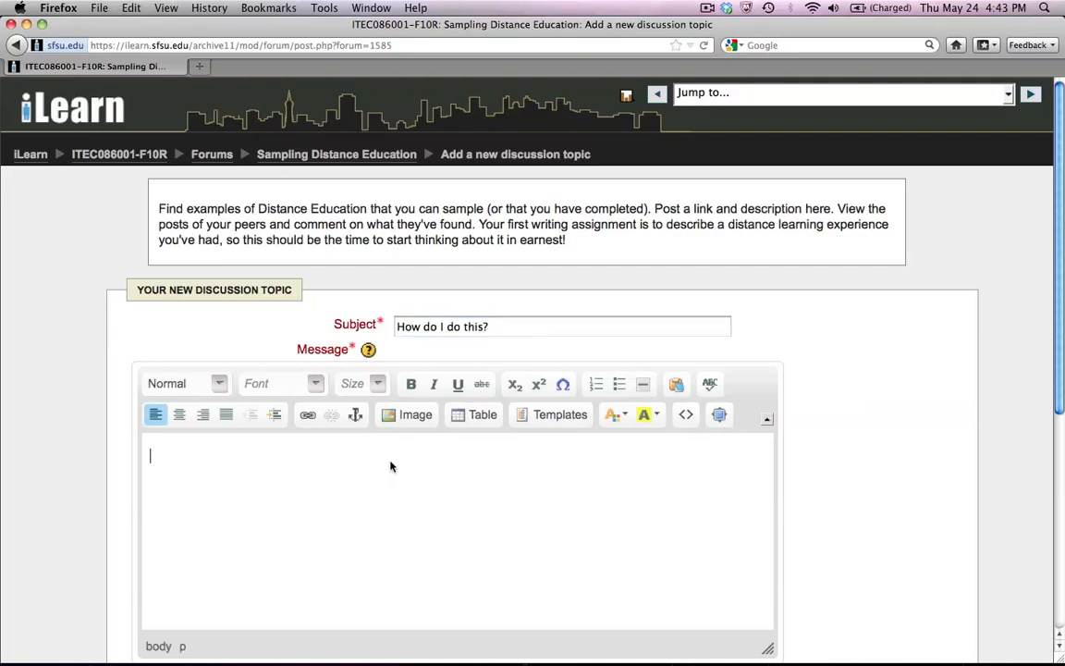
- Enter 'This is my message.' as the topic's message body
text(Th)
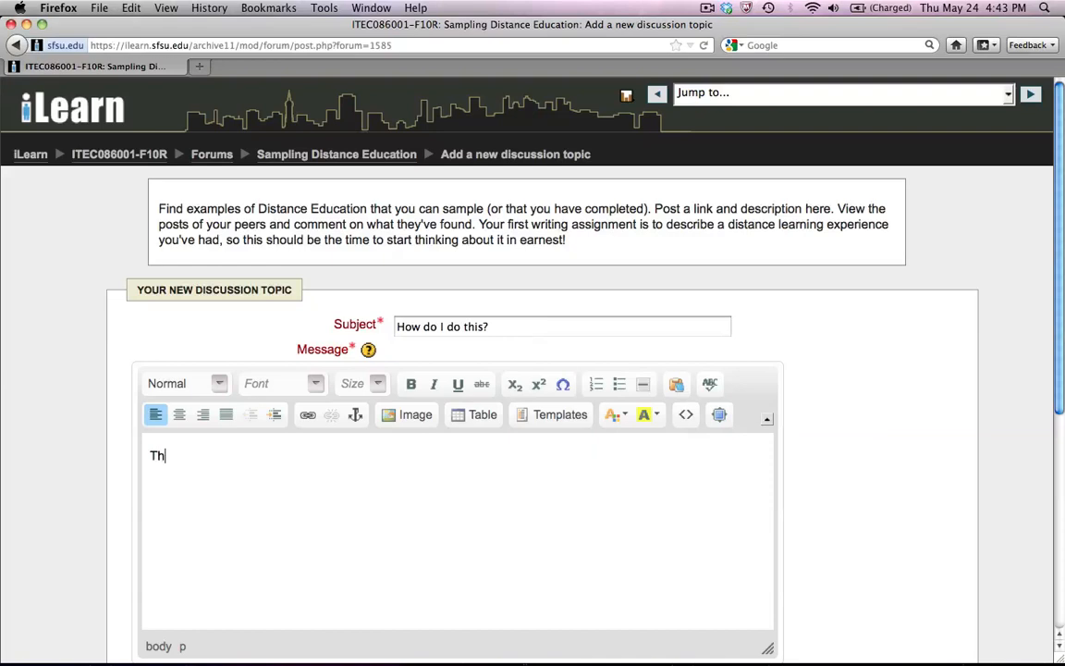
text(is is my)
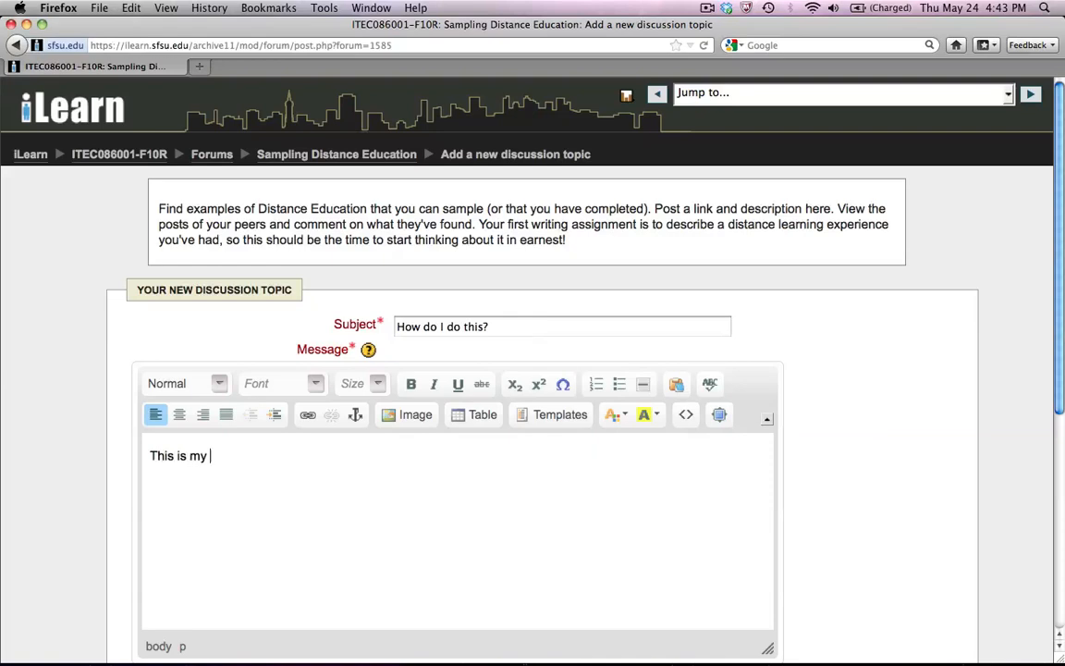
text(mess)
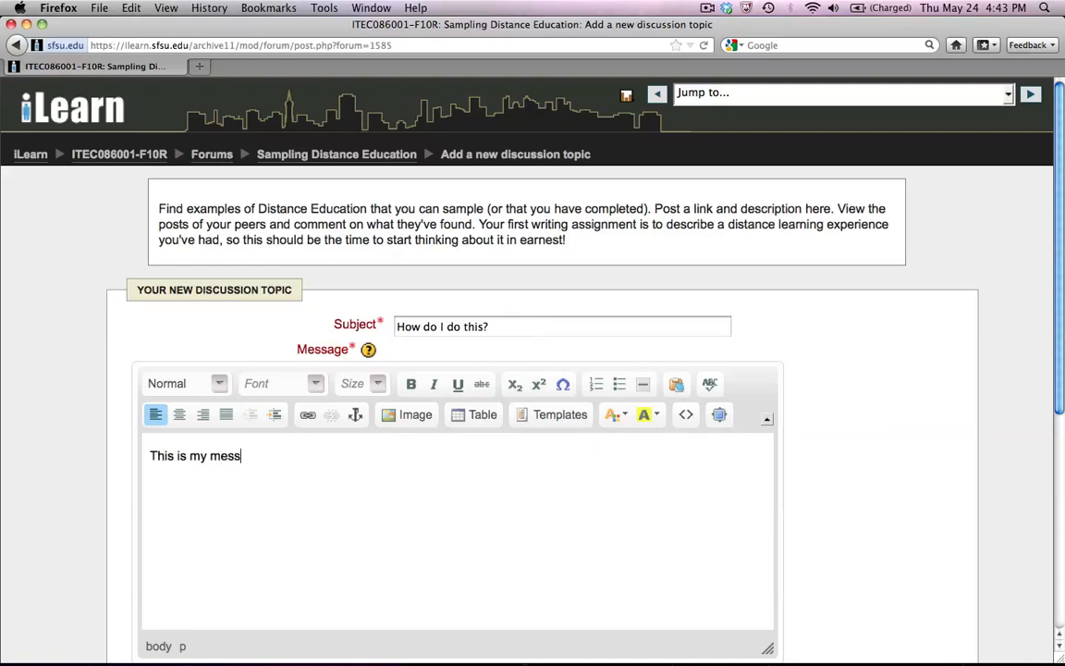
text(age.)
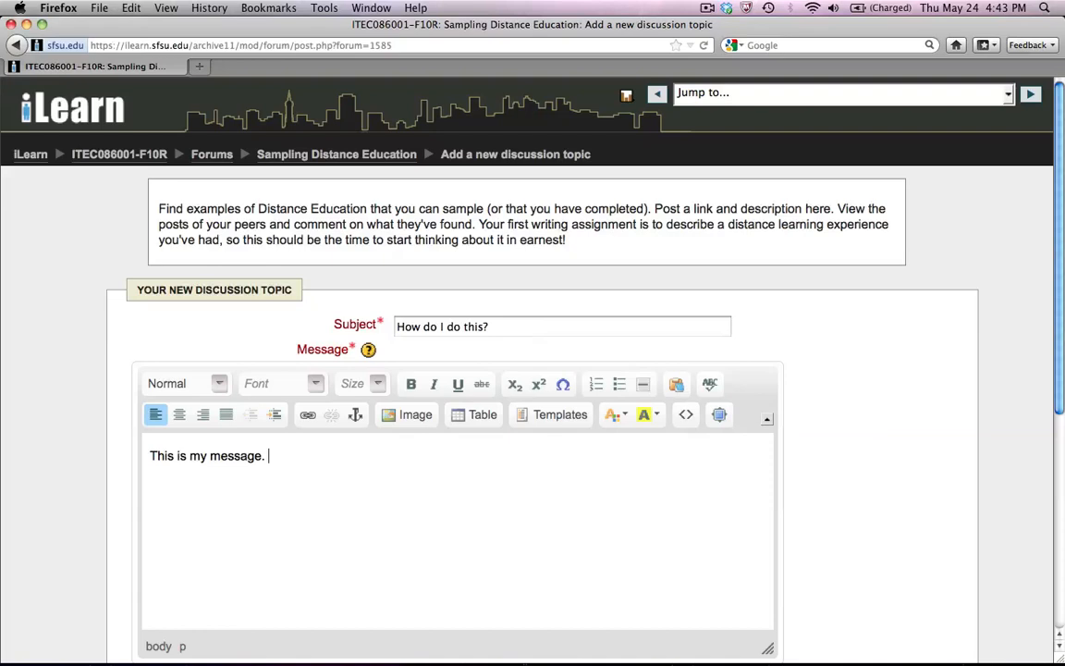
- Choose the docx file from the Desktop as the topic's attachment
scroll(down, 3)
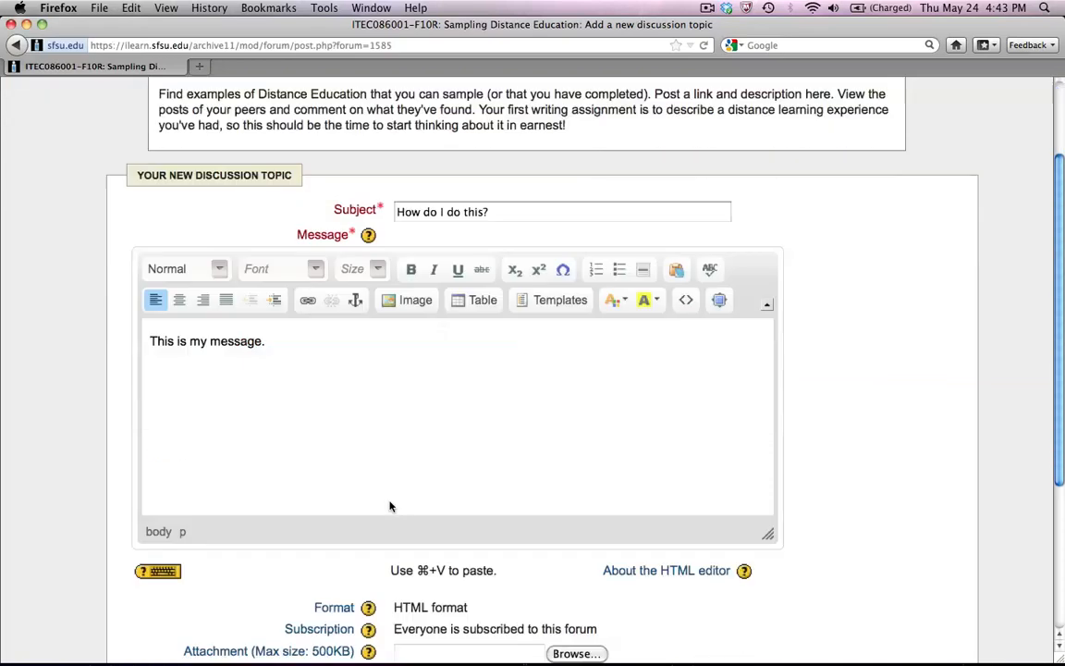
scroll(down, 3)
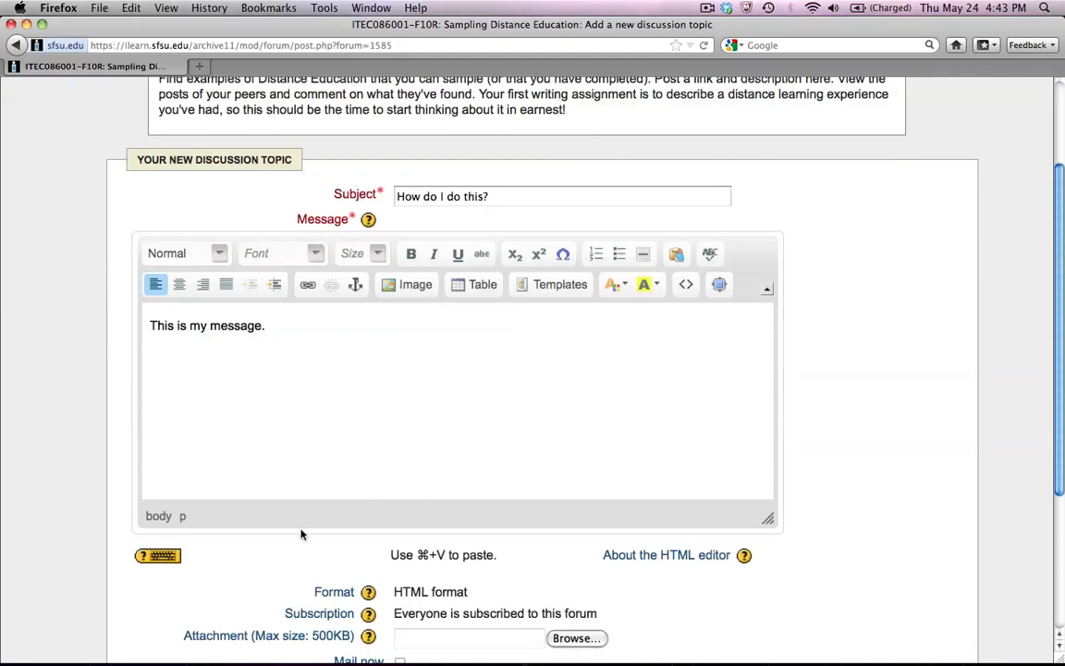
scroll(down, 3)
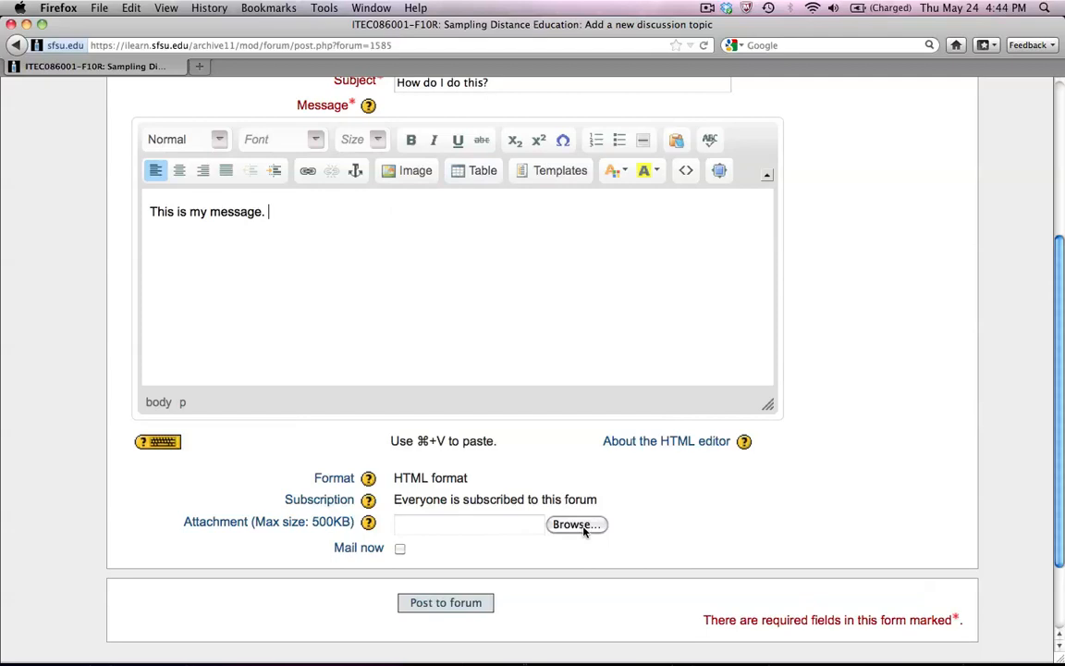
click(576, 524)
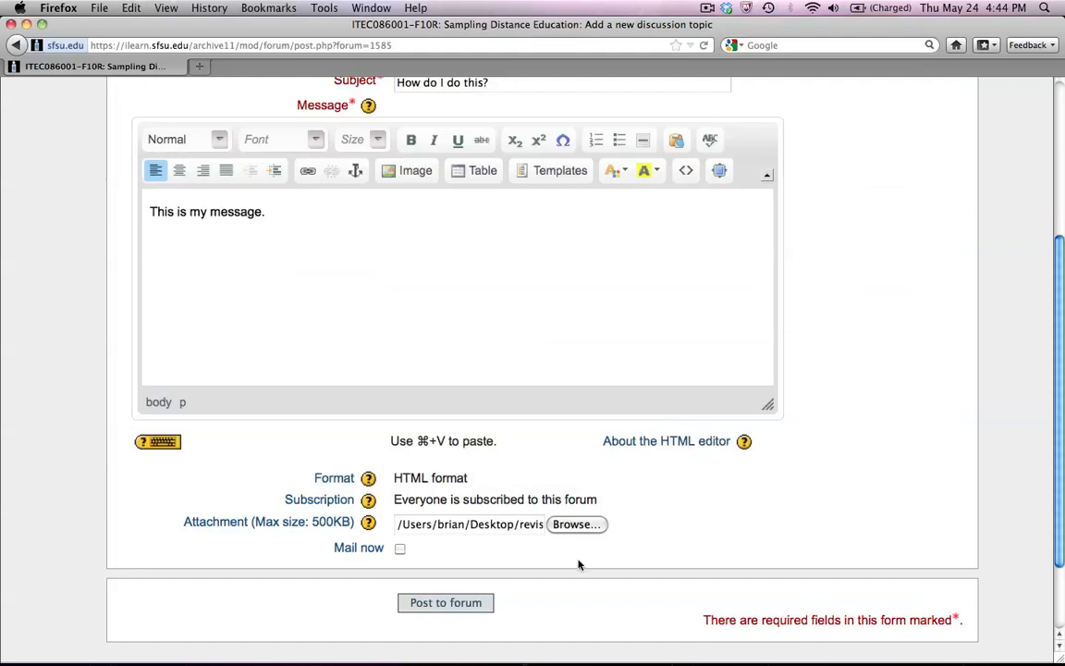
mouse_move(351, 533)
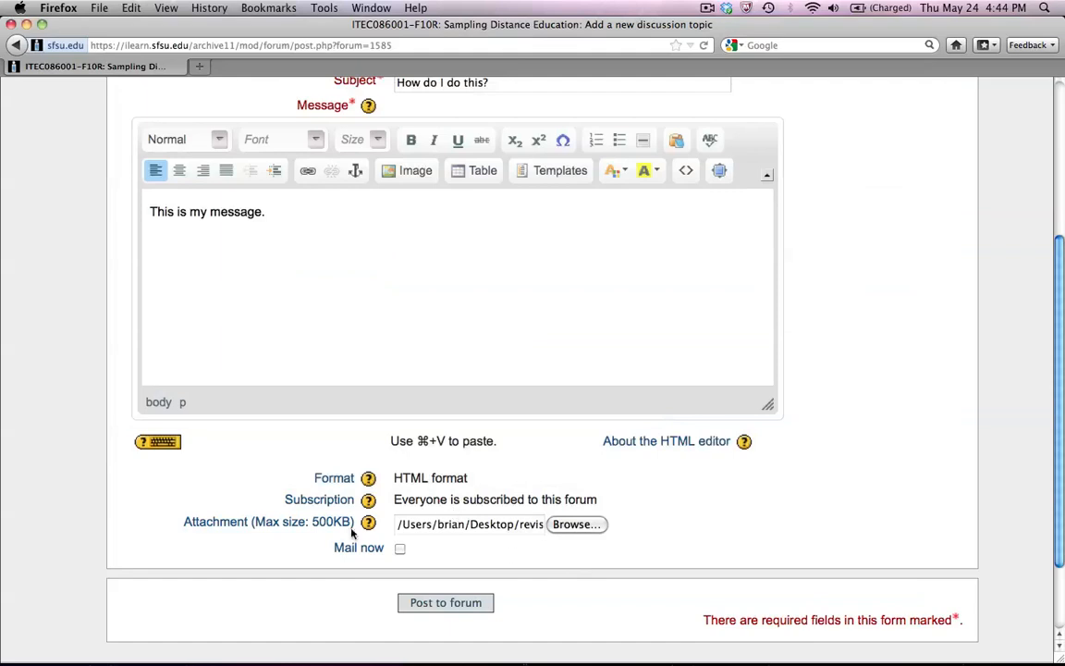
mouse_move(351, 532)
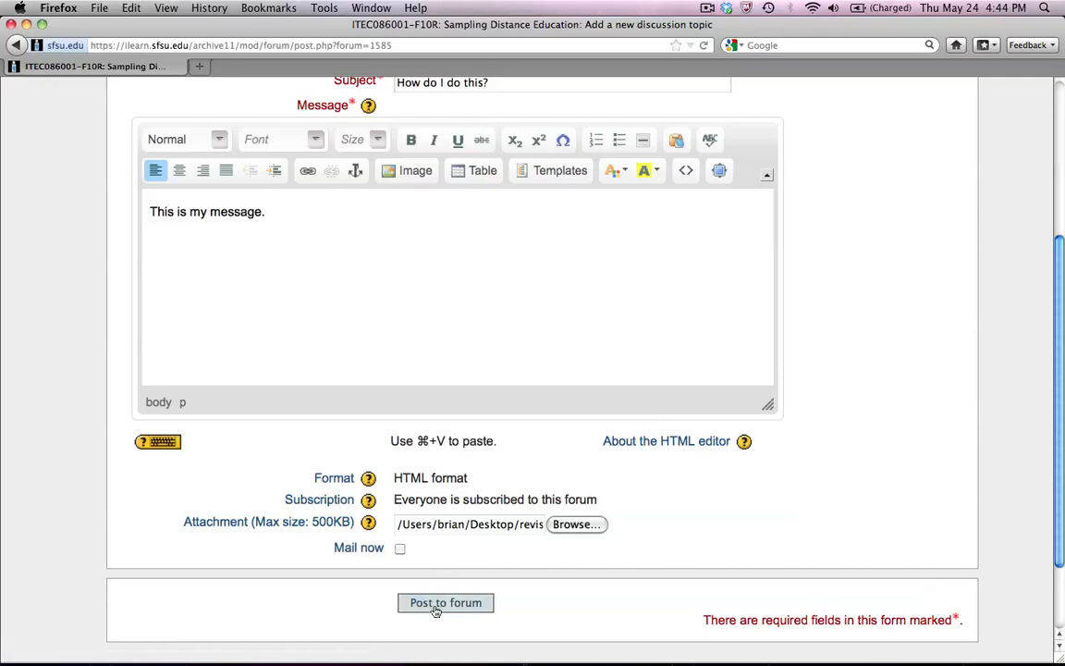
- Post the 'How do I do this?' topic and continue back to the discussion list
click(445, 602)
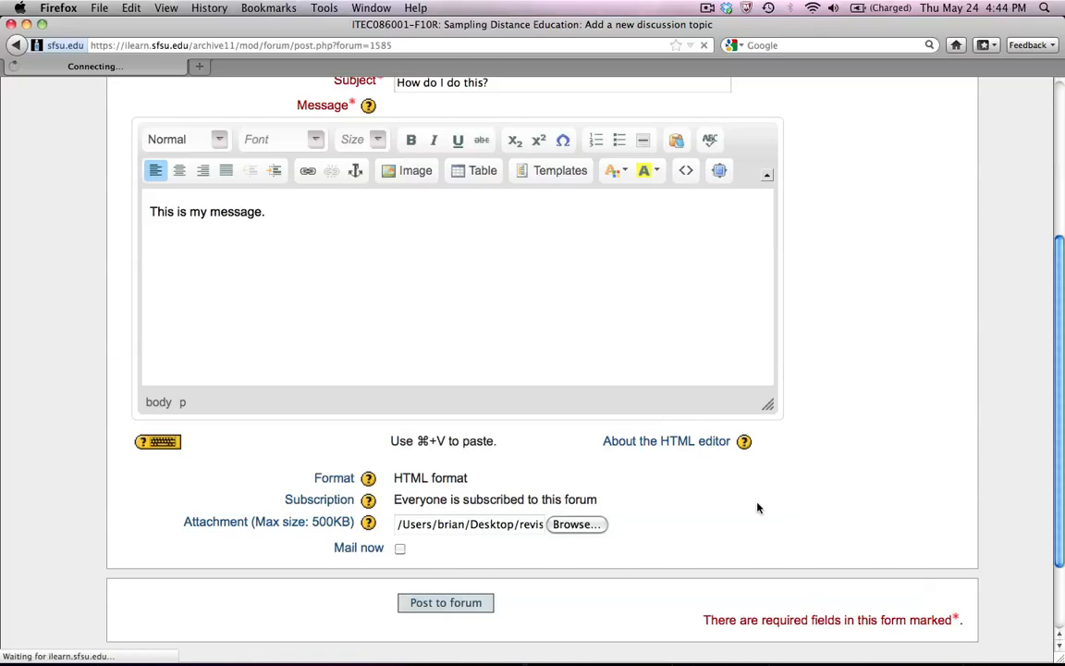
click(444, 602)
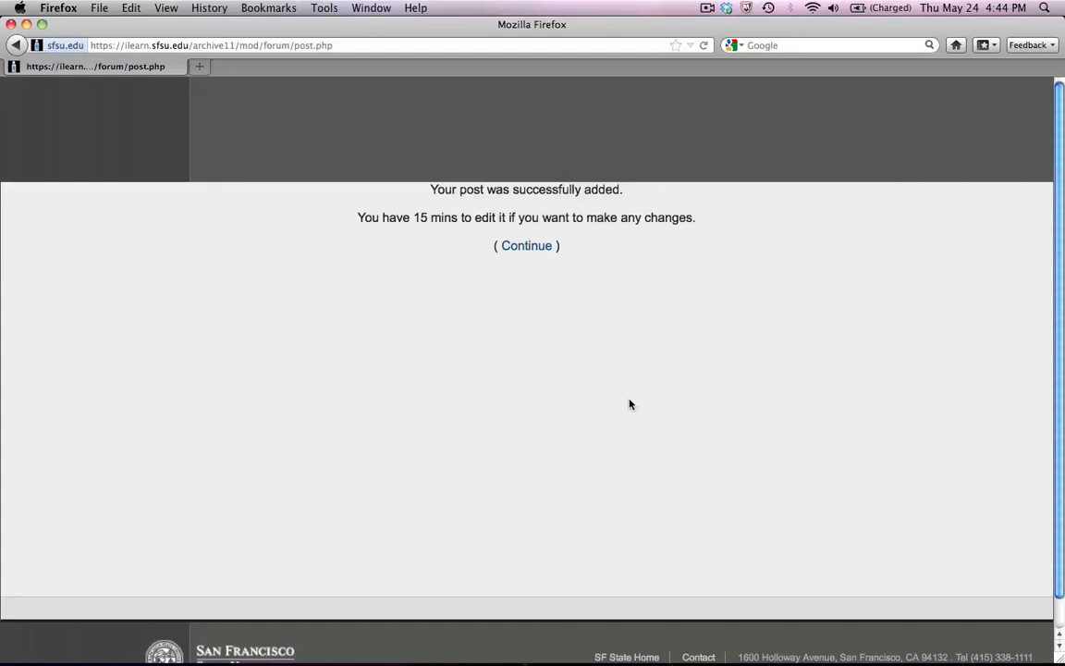
click(526, 245)
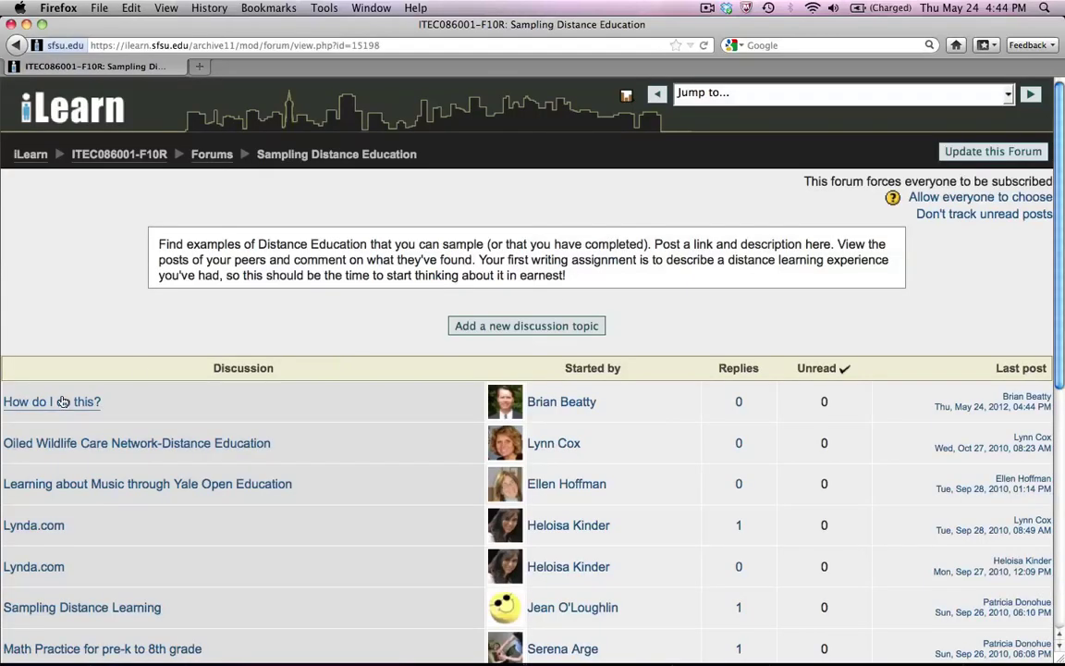
- Edit the 'How do I do this?' post, adding 'Why the 15 minutes?' to its message
click(51, 402)
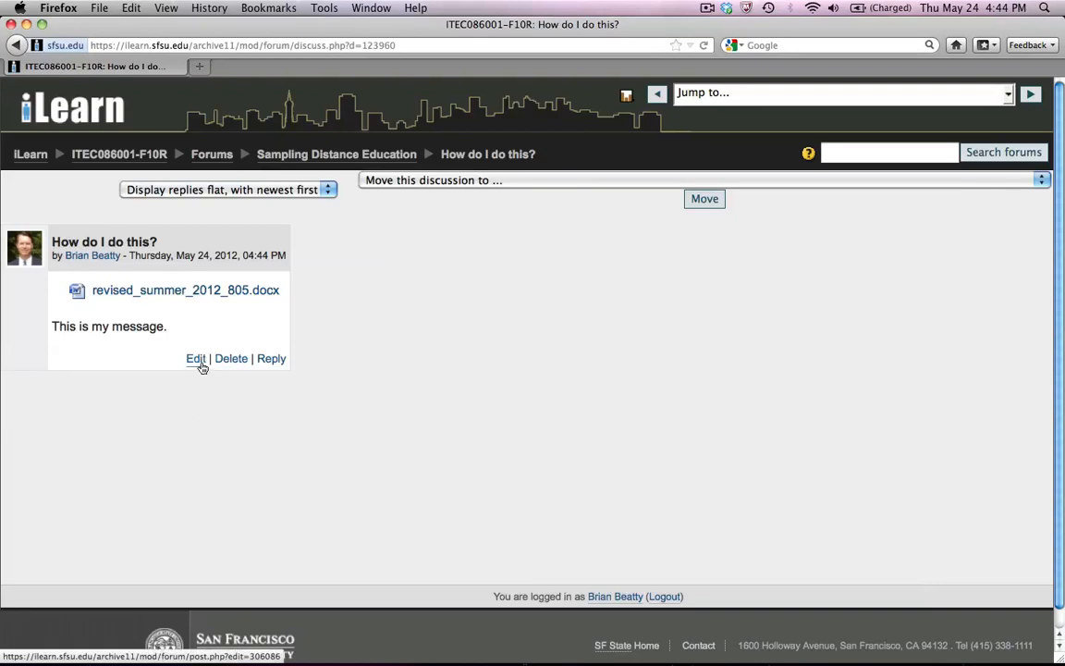
click(195, 358)
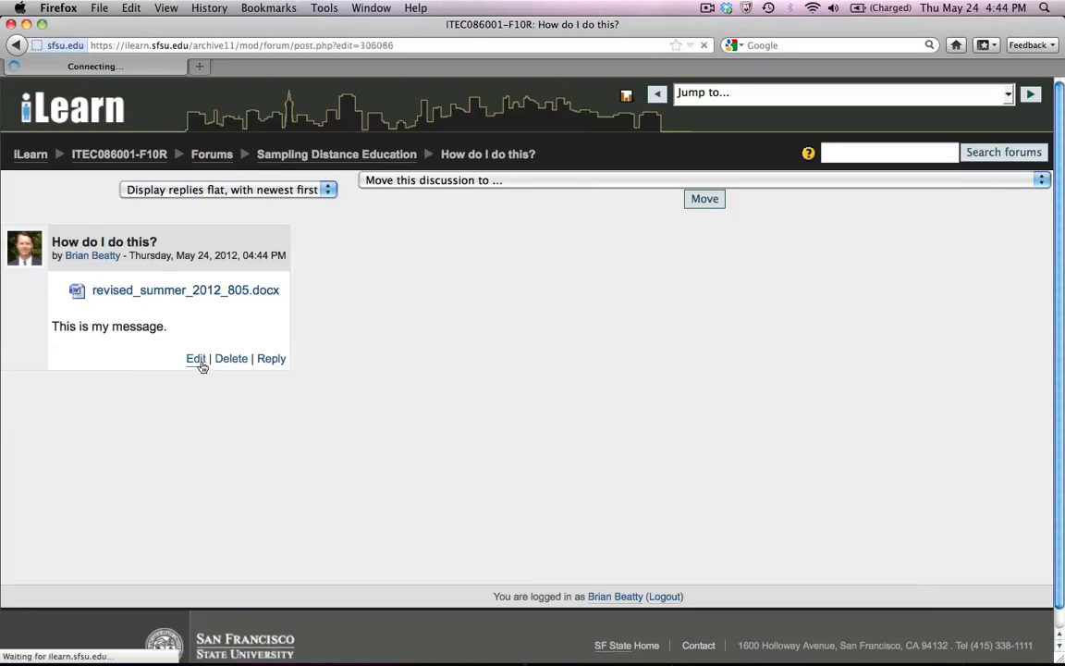
click(195, 359)
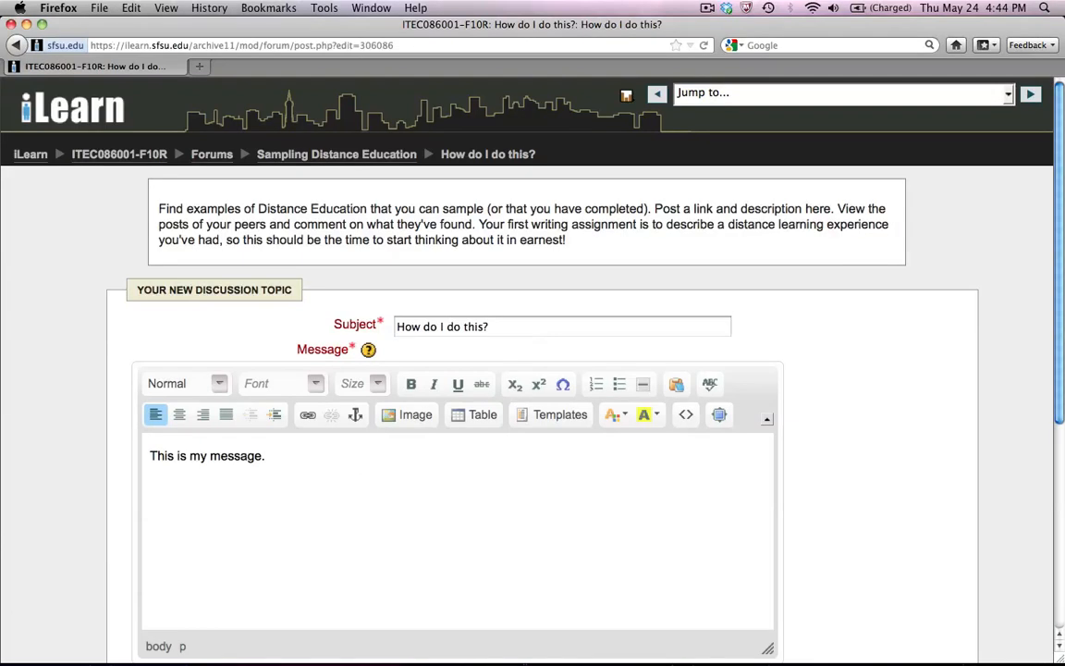
text(Why the 1)
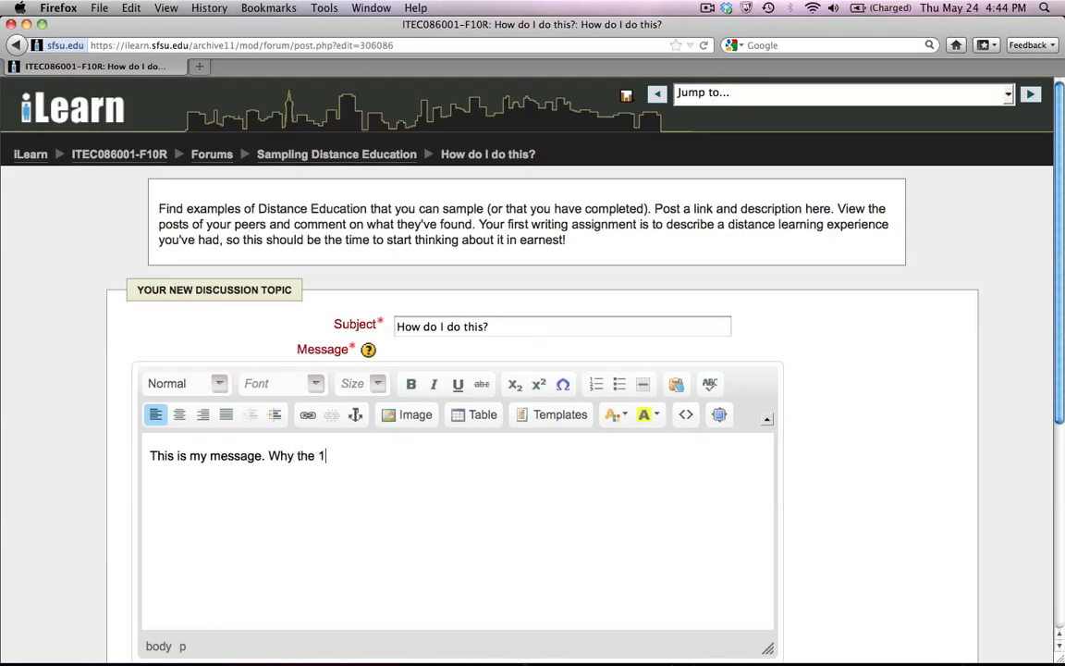
text(5 minute)
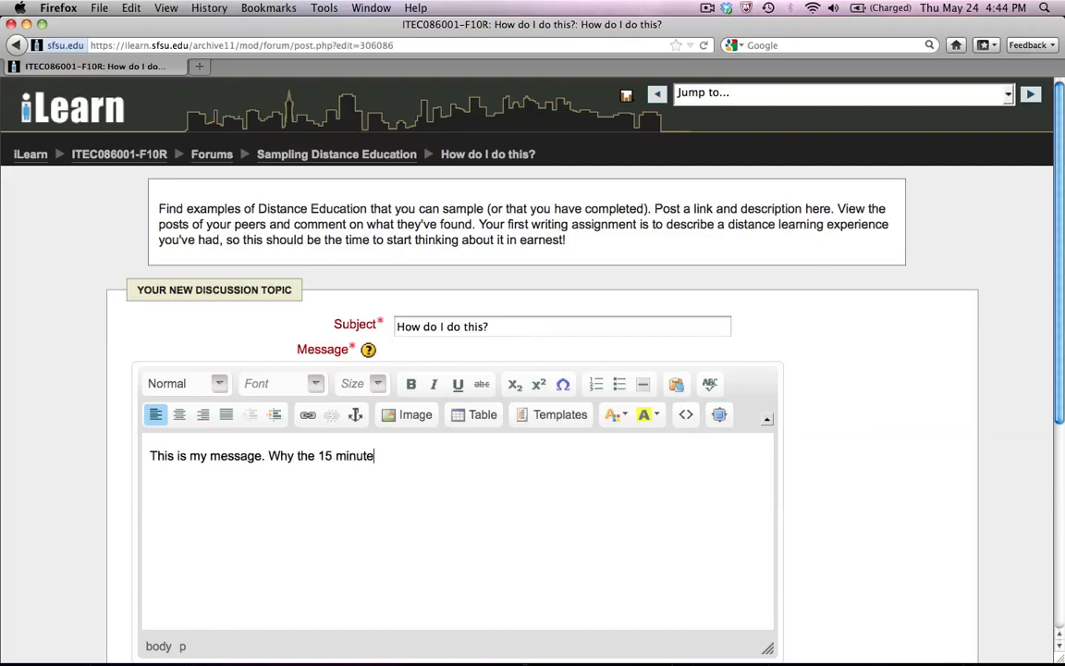
text(s?)
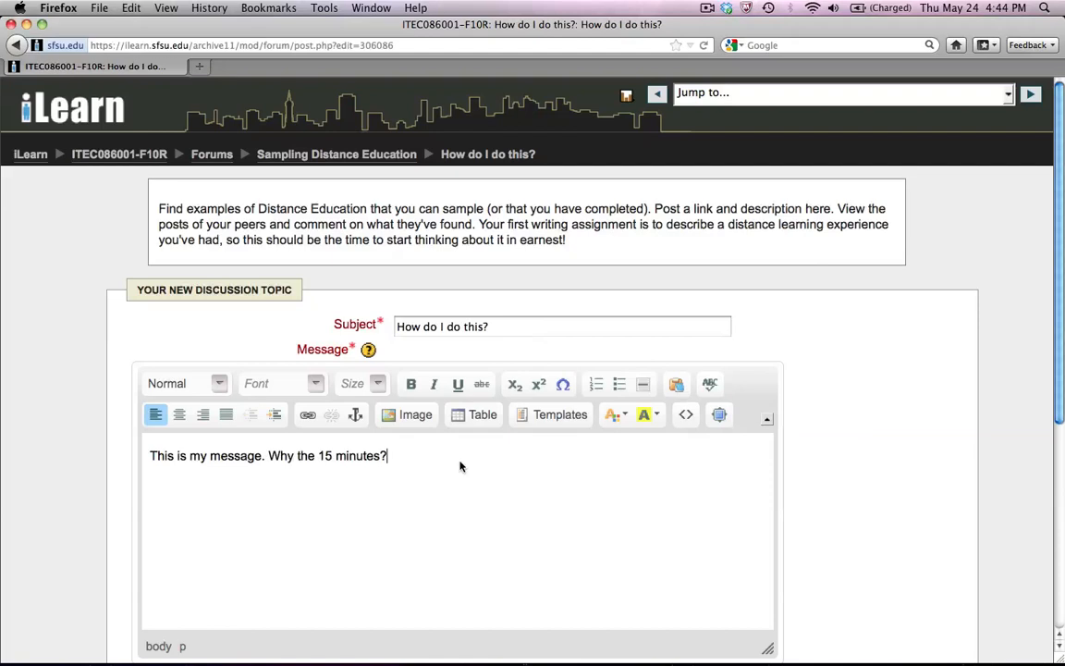
- Save the changes to the edited post
scroll(down, 3)
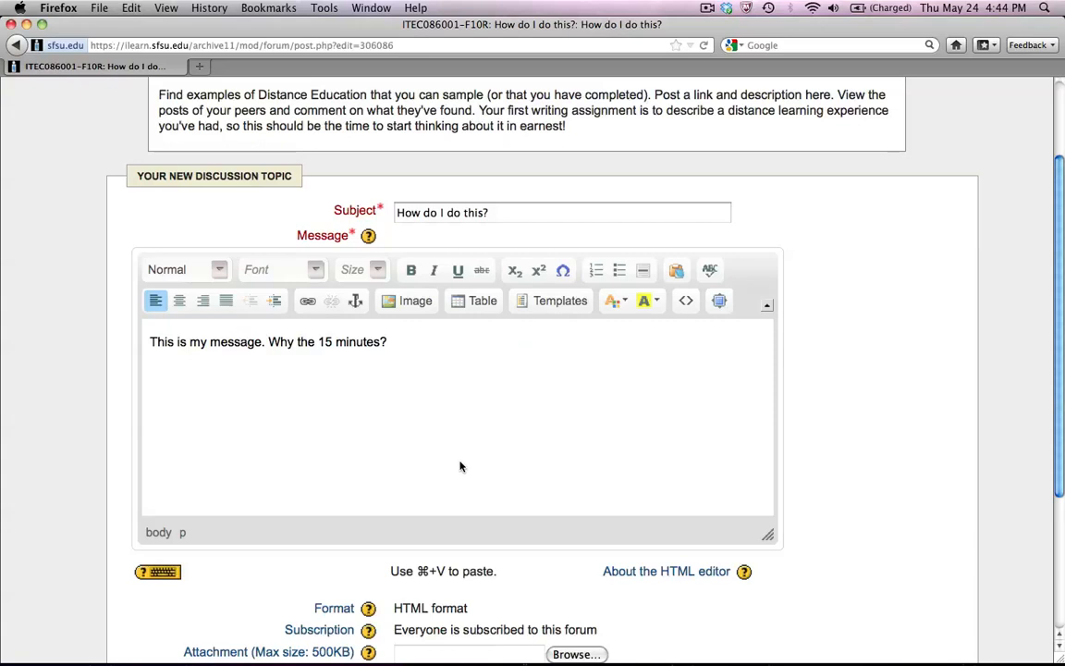
scroll(down, 3)
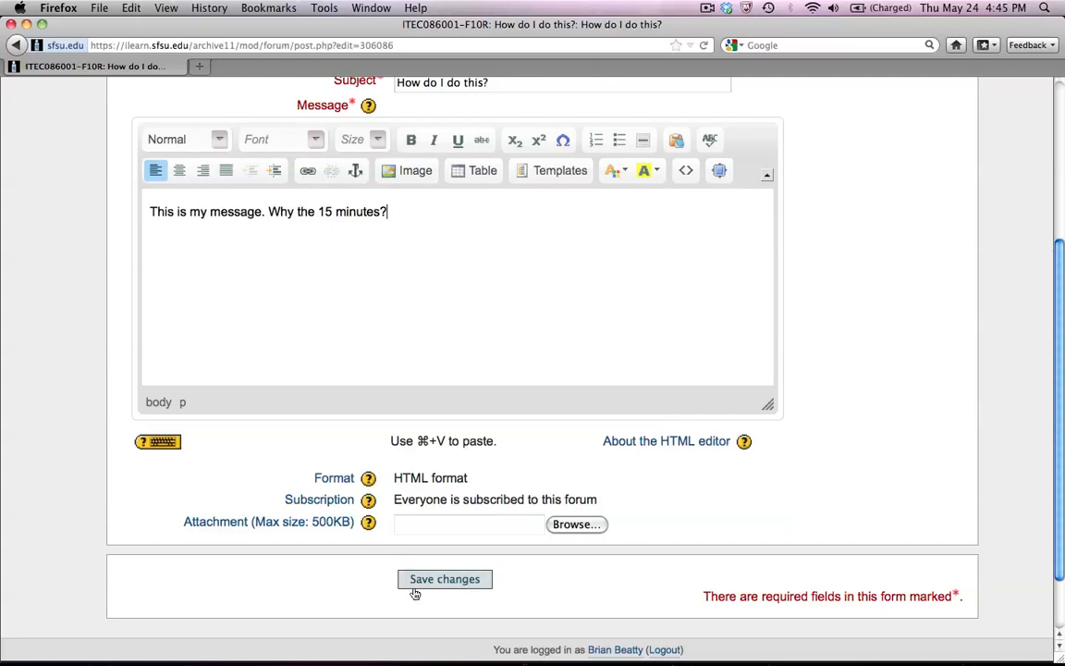
click(444, 579)
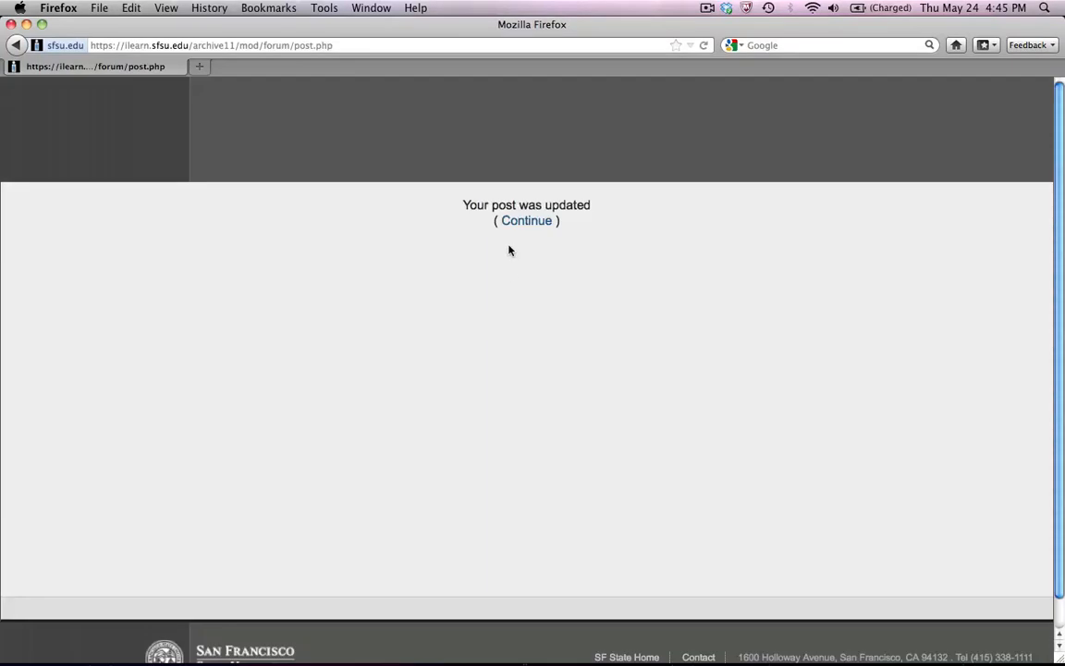
- Continue past the confirmation and return to the Sampling Distance Education forum list
click(526, 220)
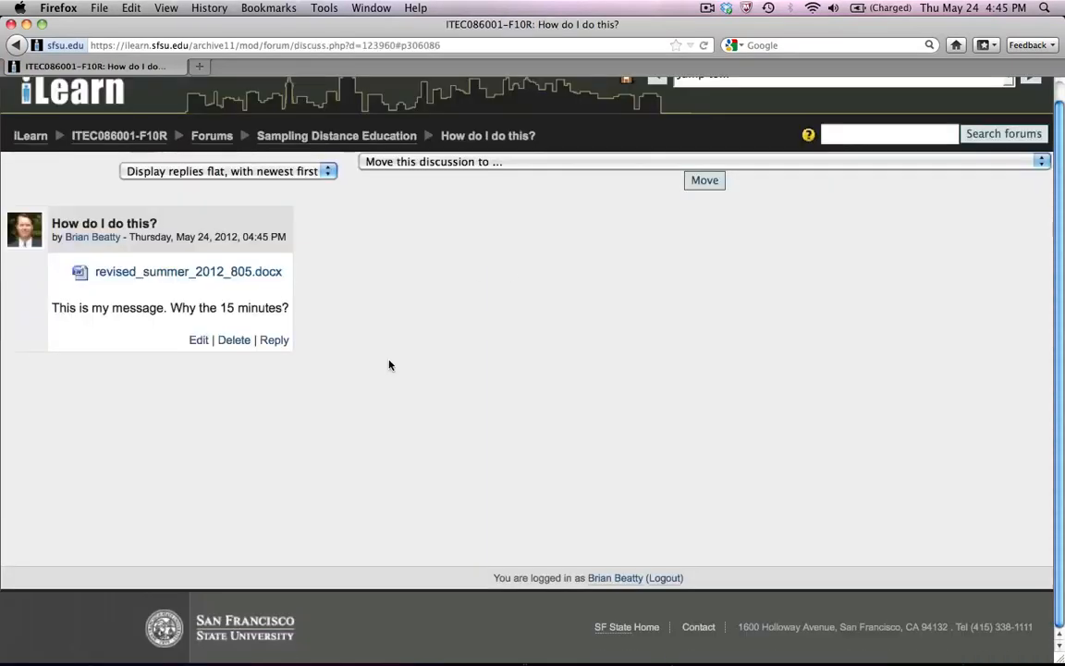
mouse_move(349, 148)
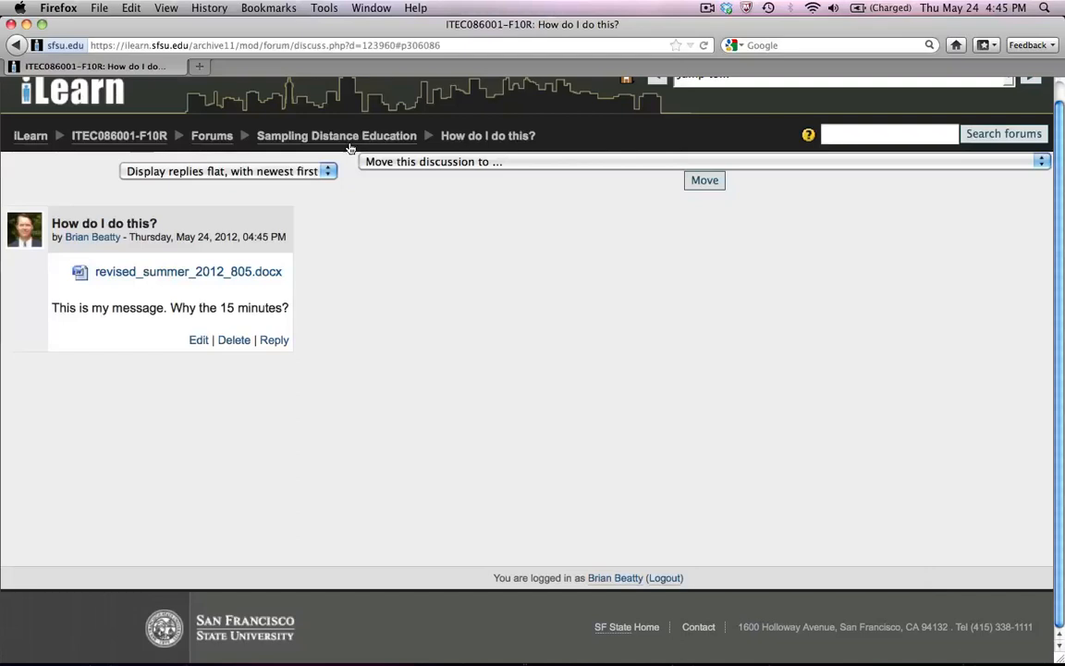
click(336, 136)
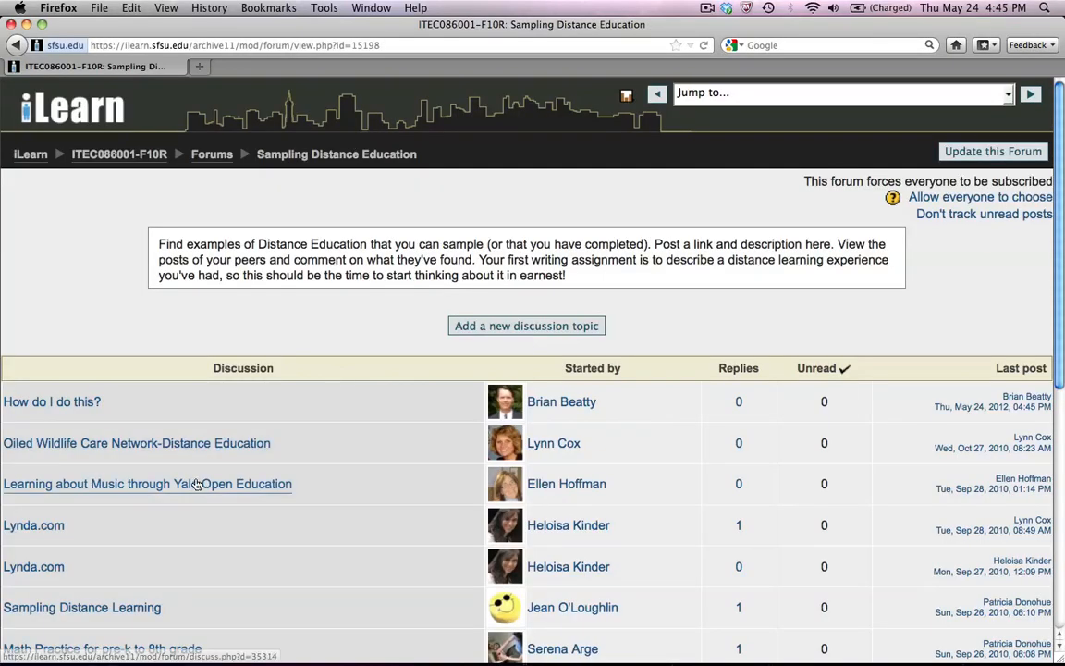
click(148, 484)
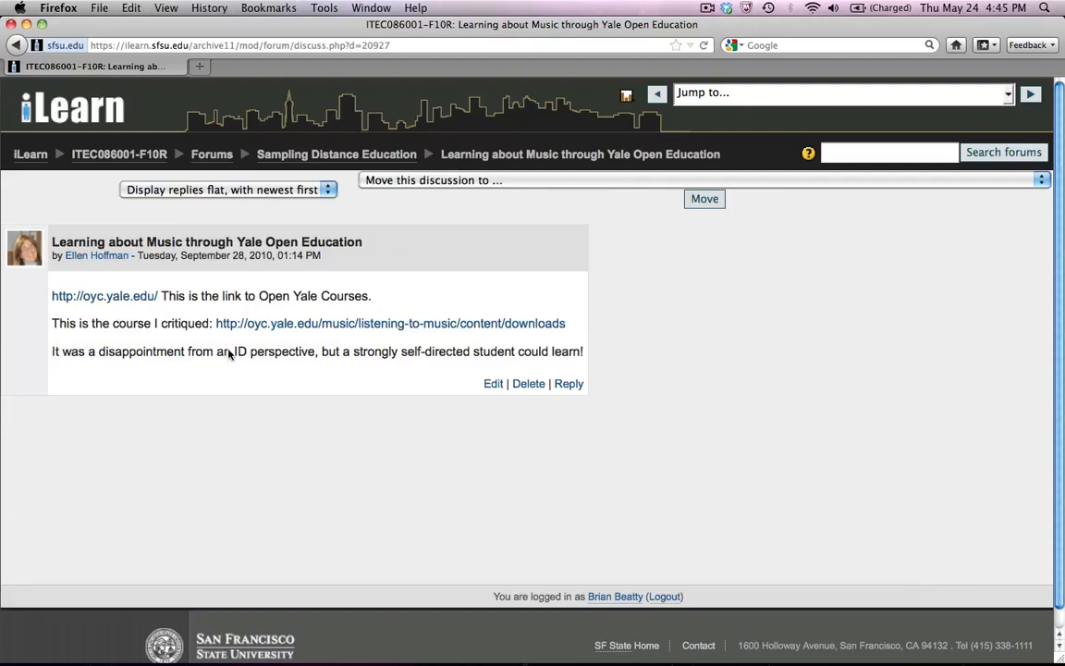
mouse_move(568, 383)
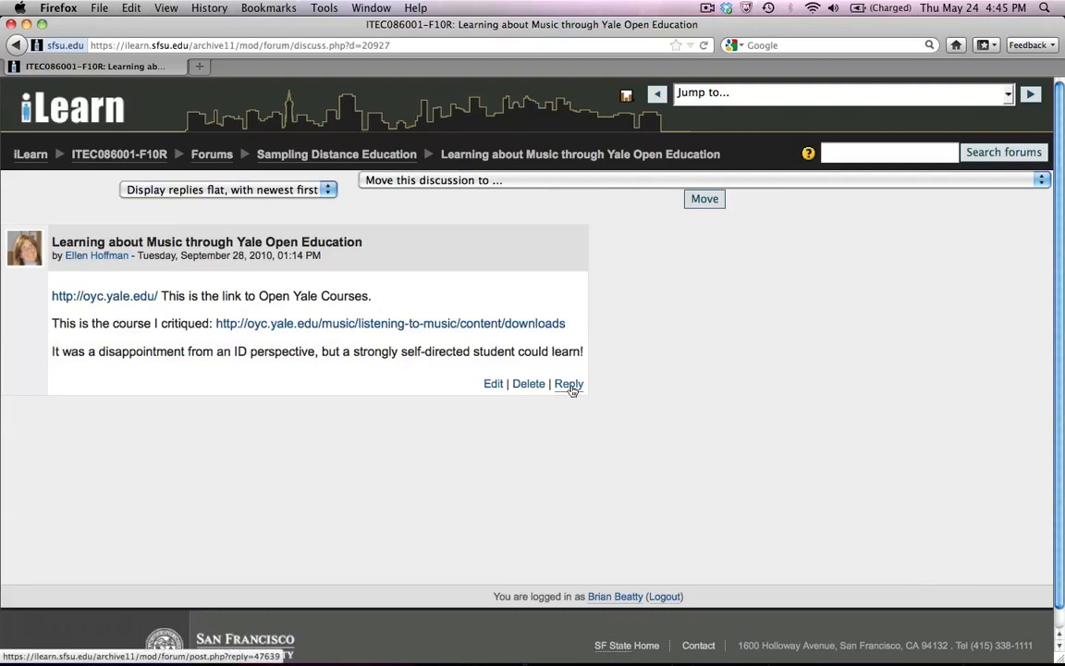
click(569, 384)
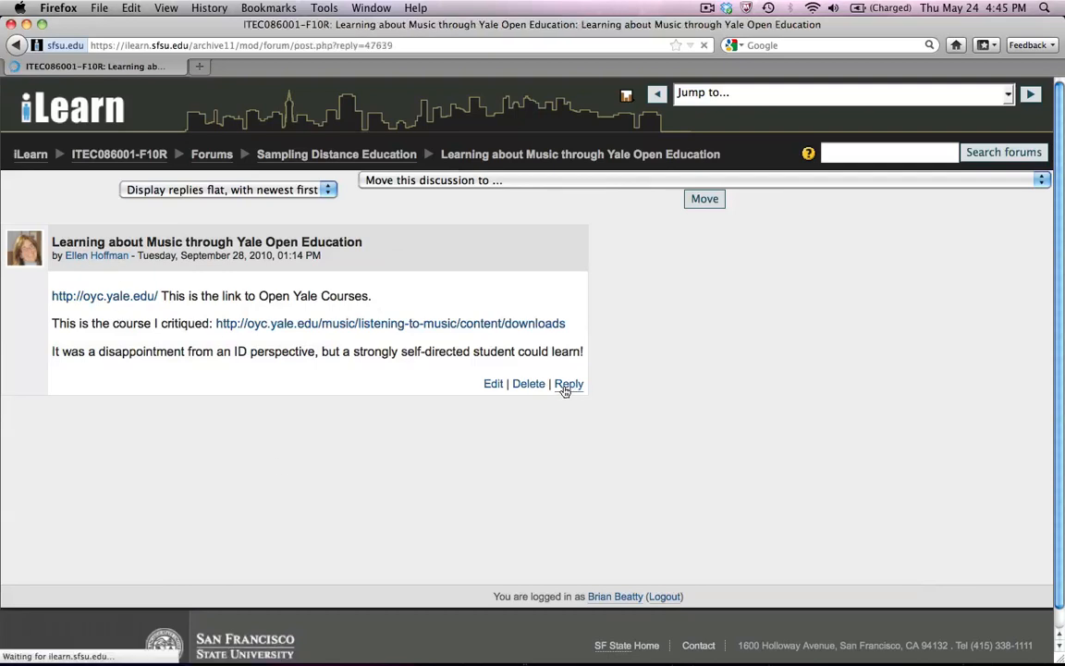
click(569, 384)
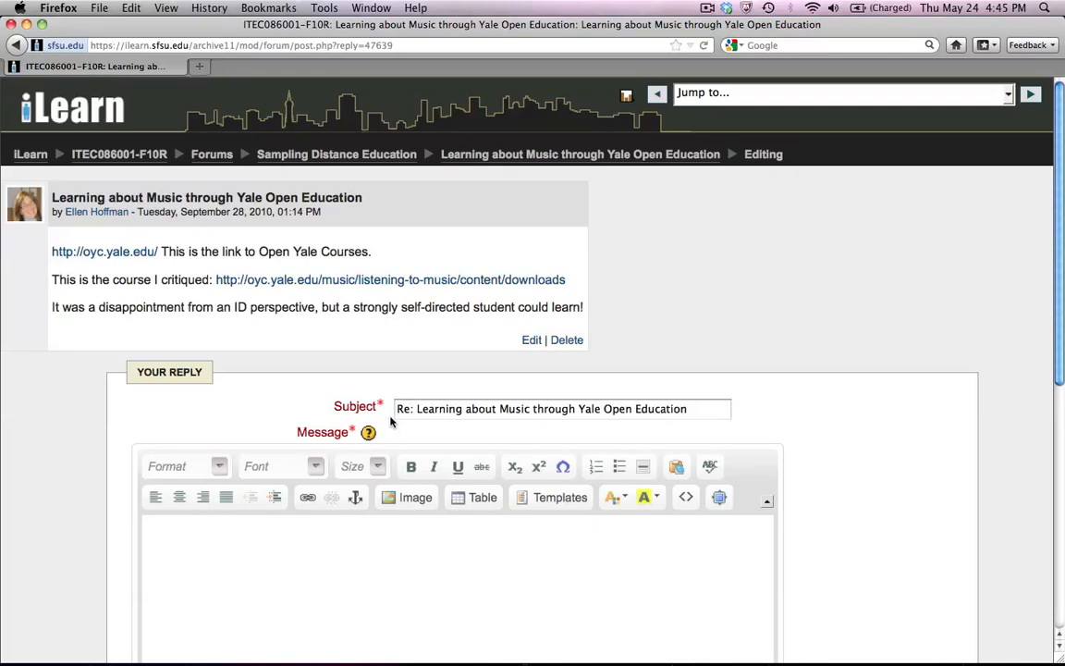
- Prefix the reply subject with 'Congratulation!' and write 'What a great post!' as the message
click(561, 408)
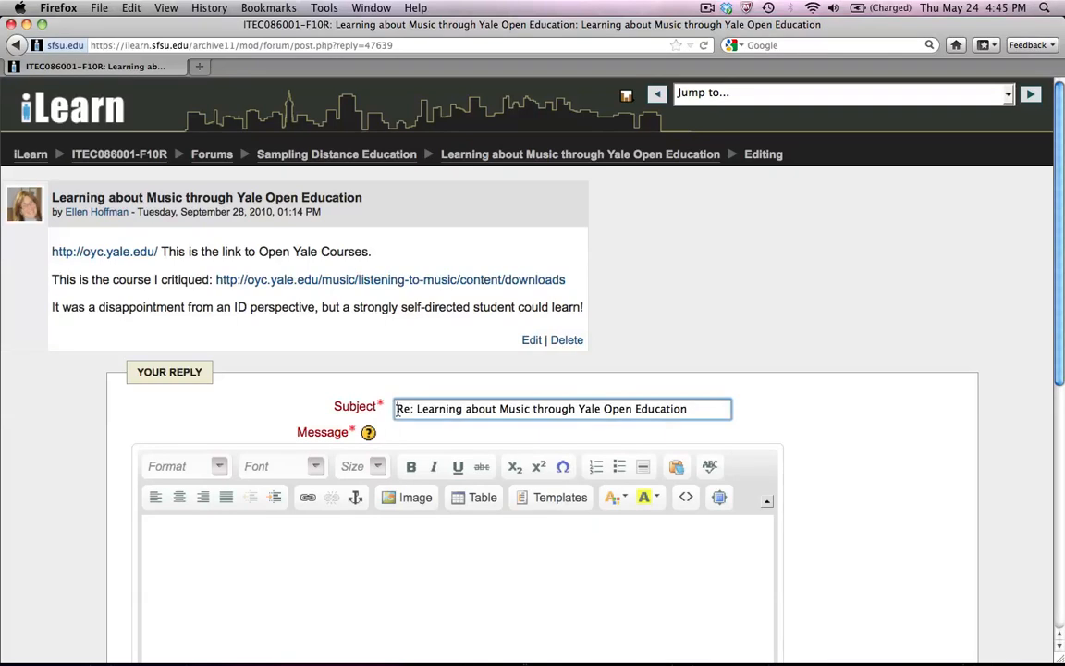
text(Congratulation!)
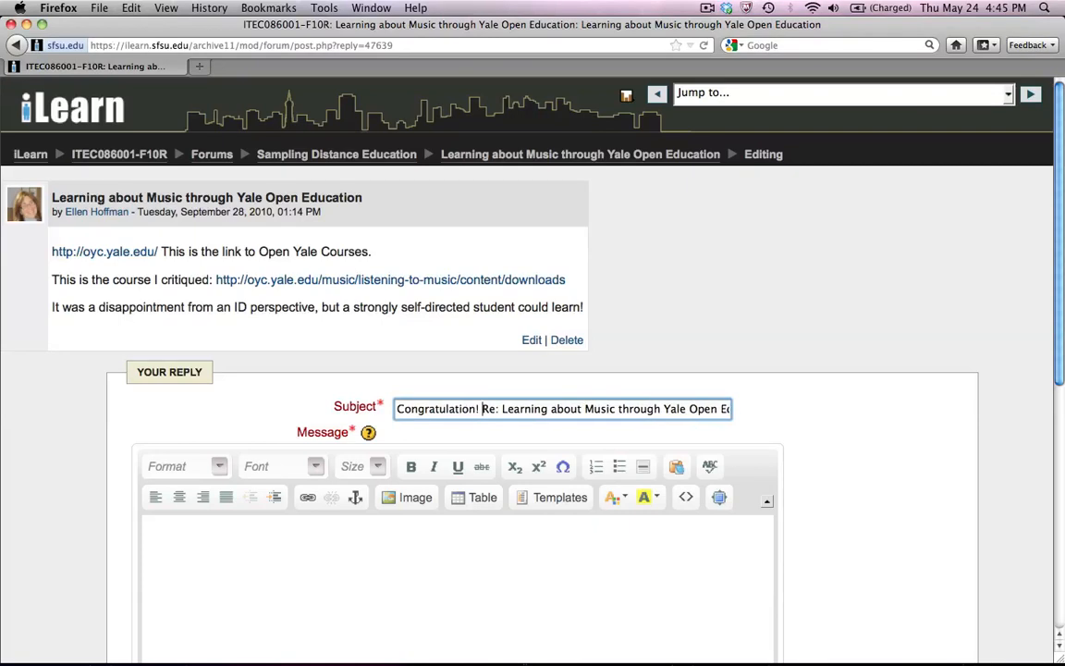
scroll(down, 3)
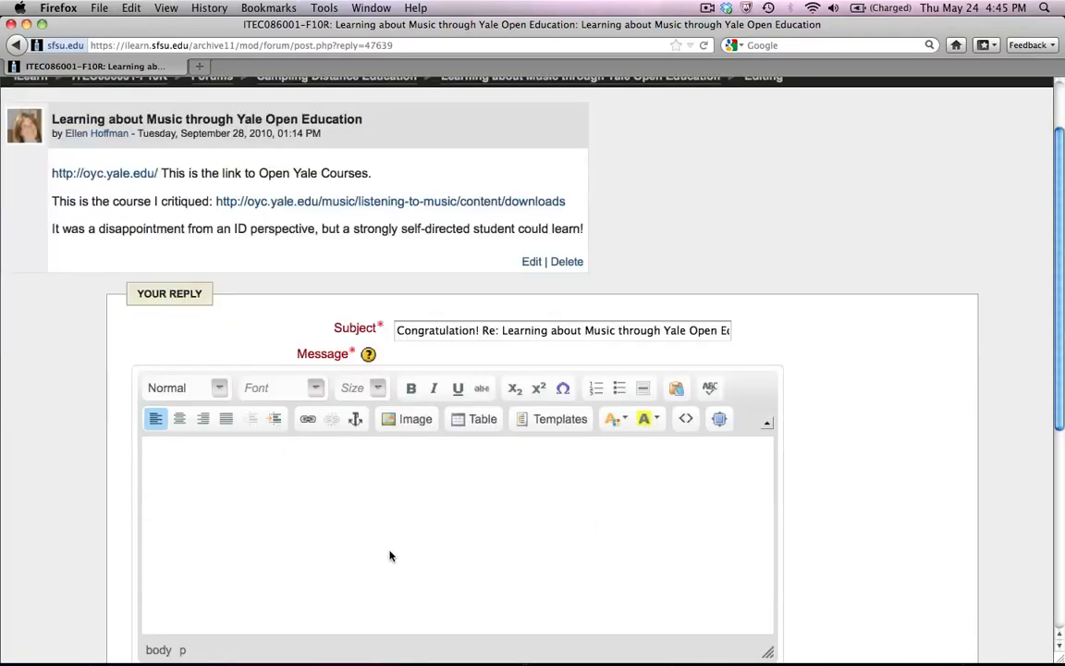
text(What a gr)
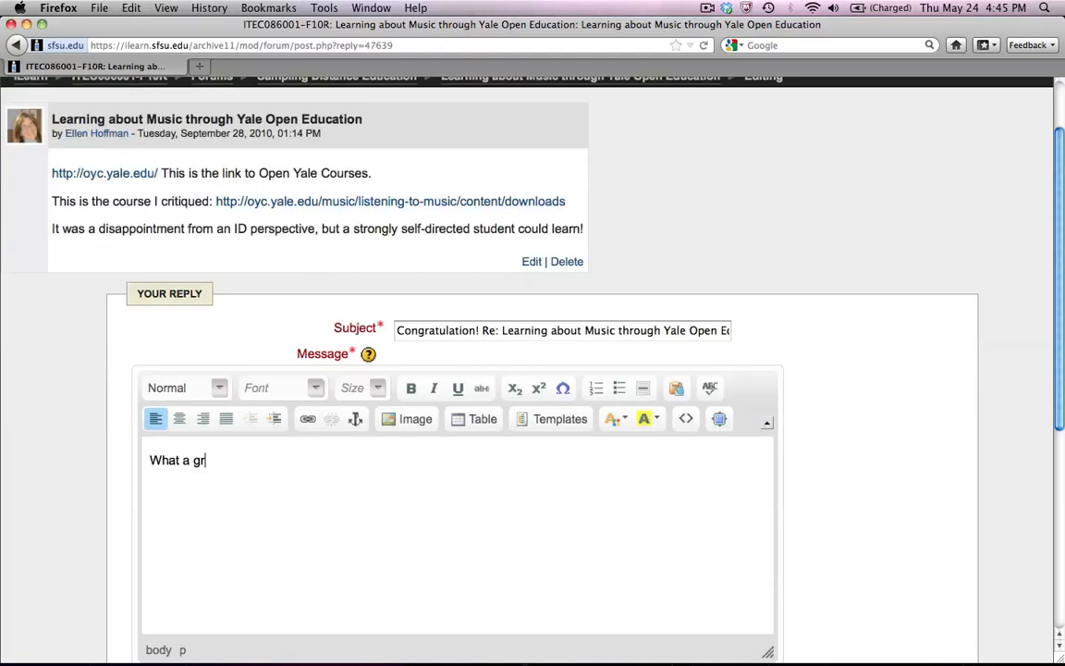
text(eat post)
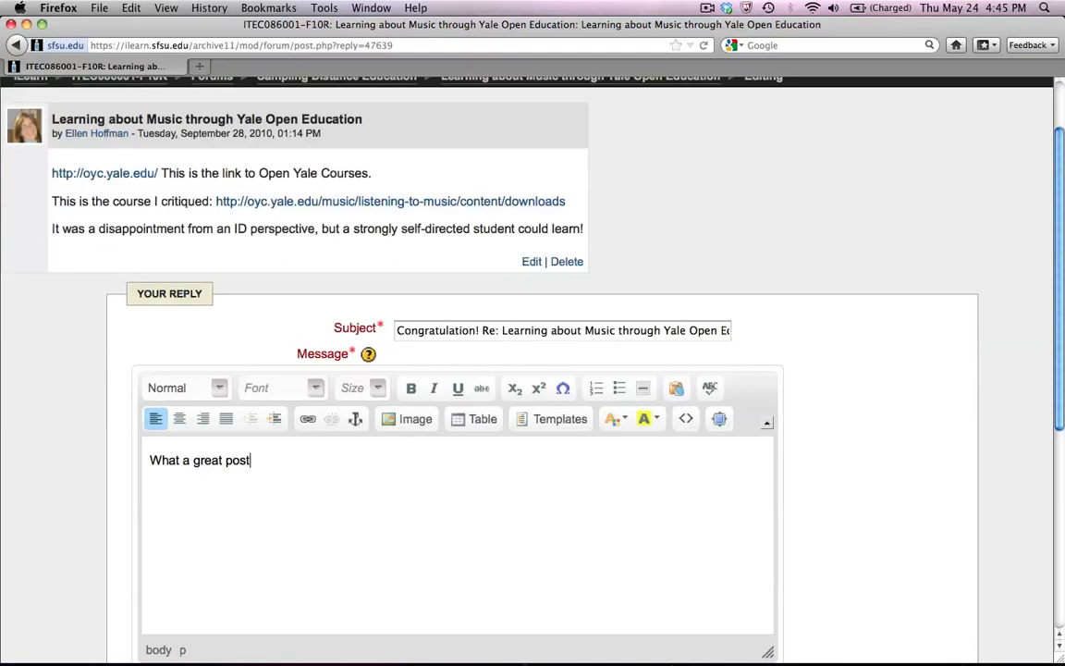
text(!)
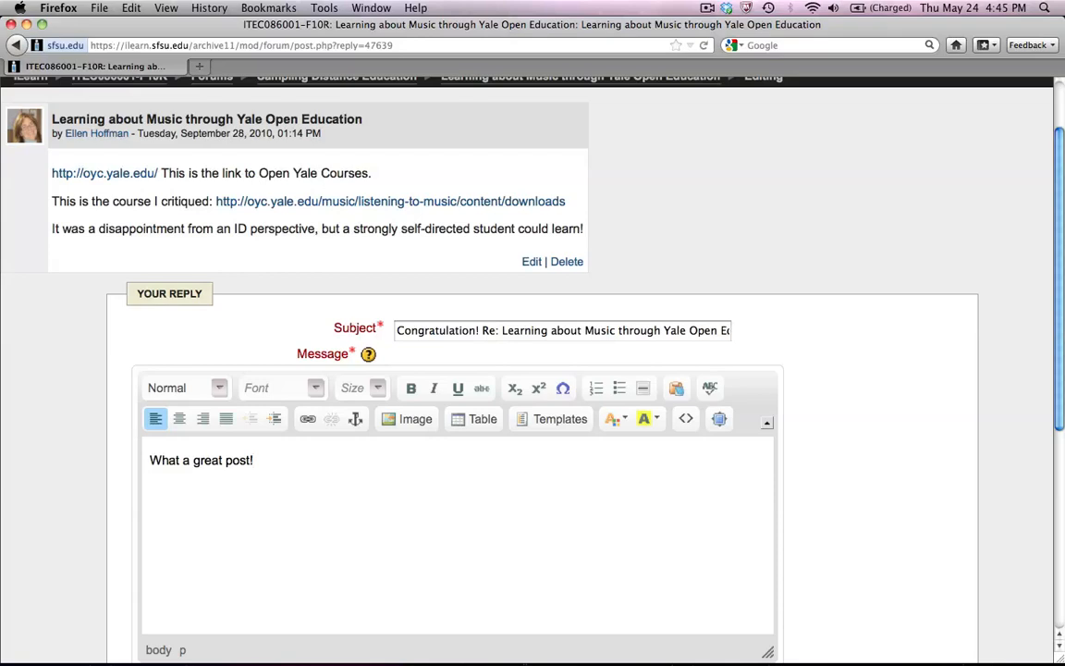
mouse_move(453, 555)
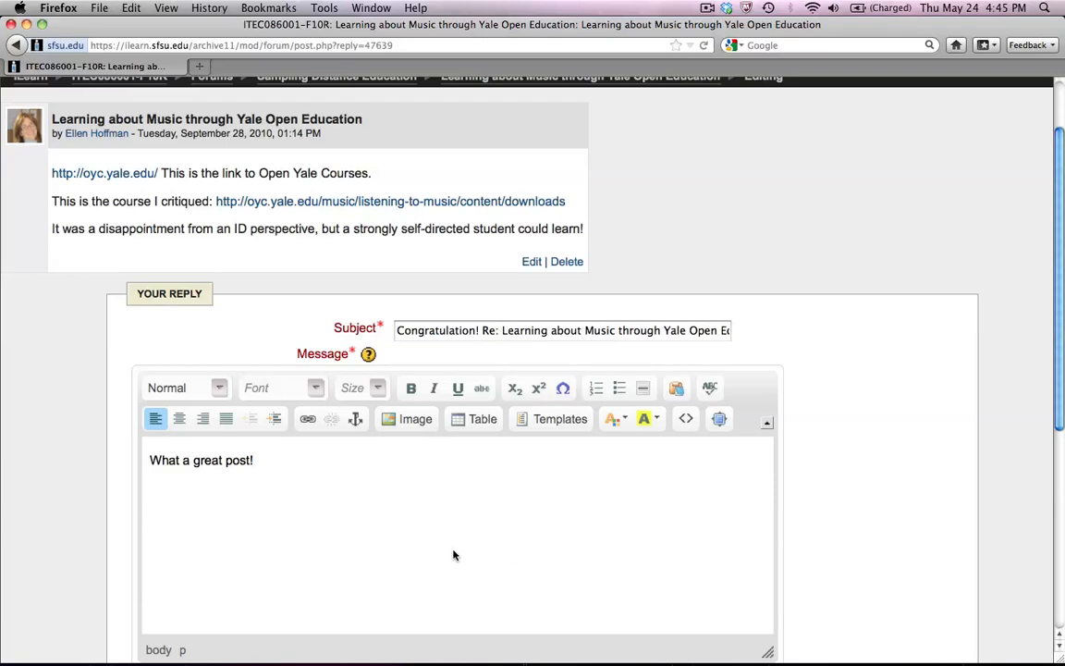
- Post the reply to the forum
scroll(down, 3)
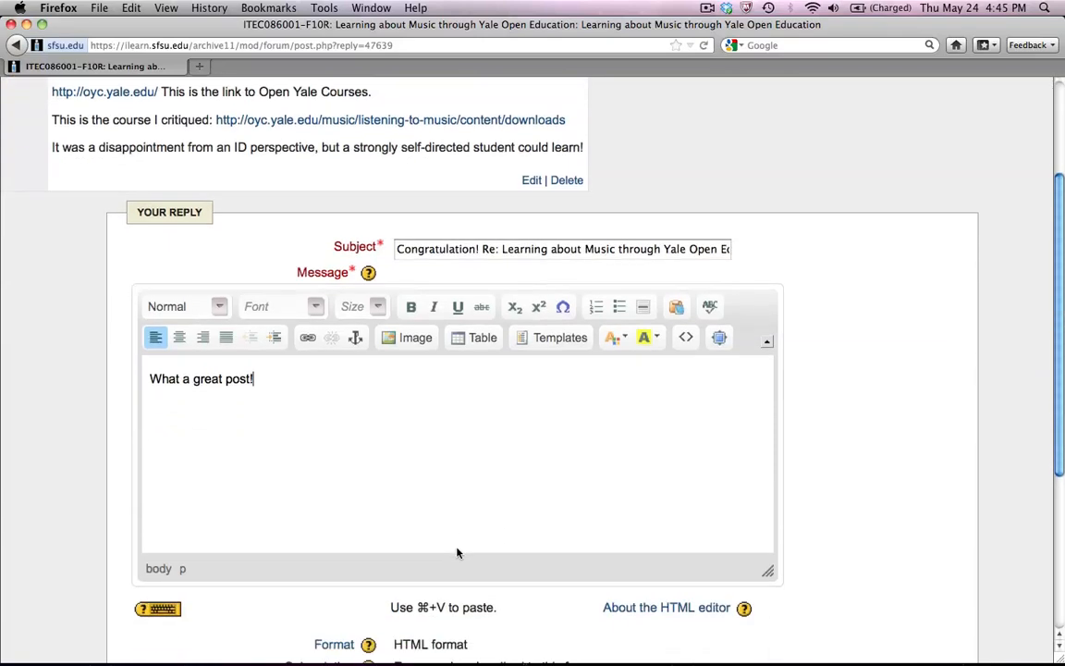
scroll(down, 3)
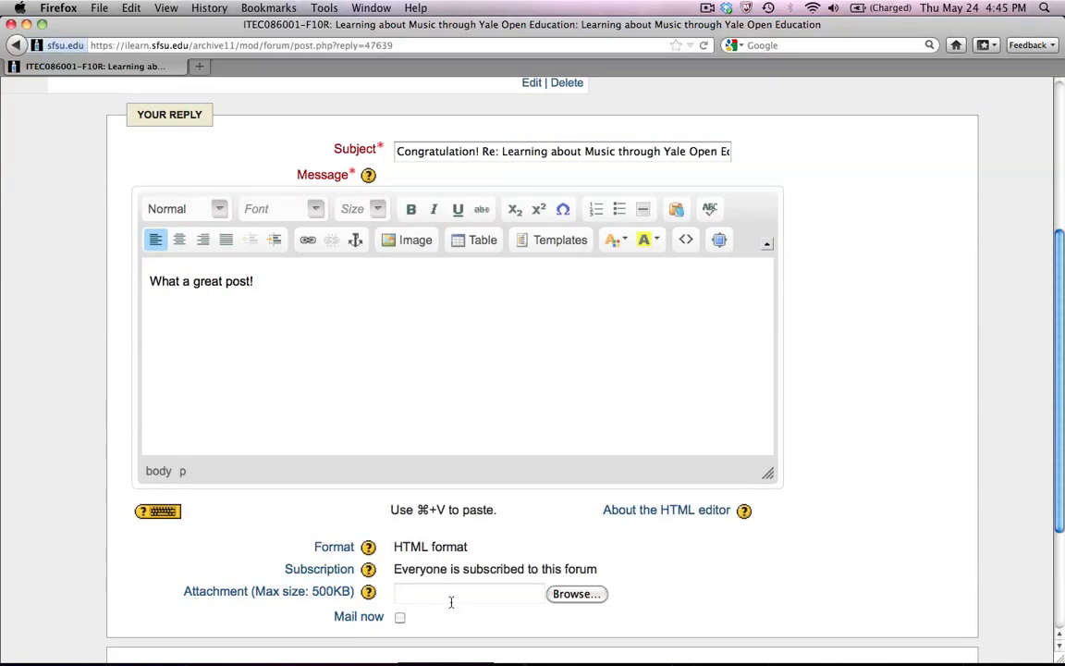
scroll(down, 3)
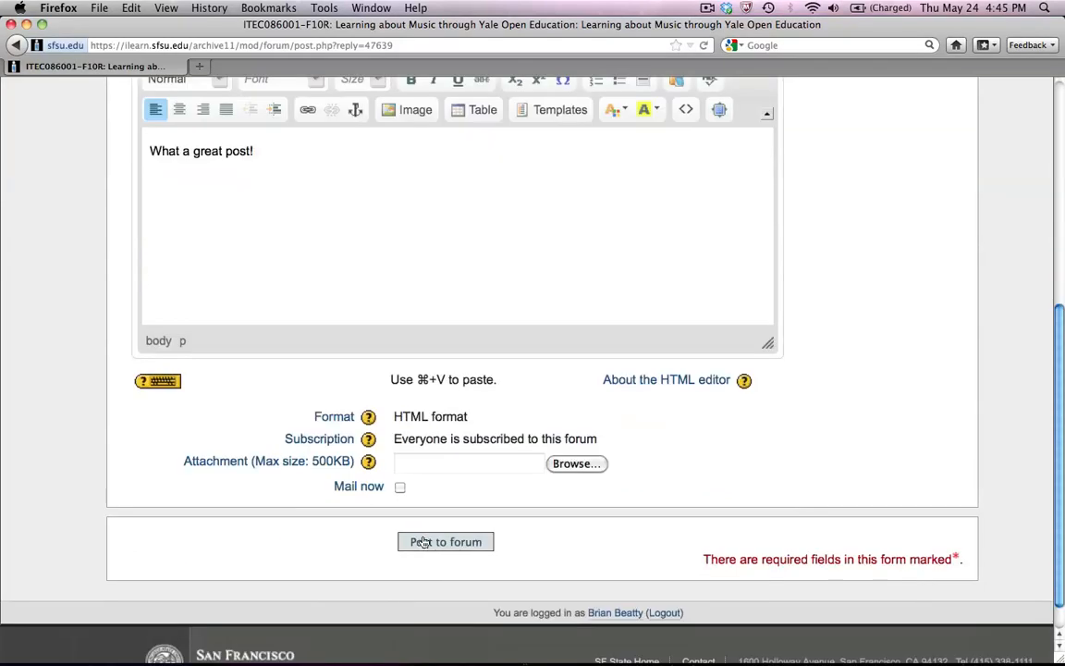
click(445, 542)
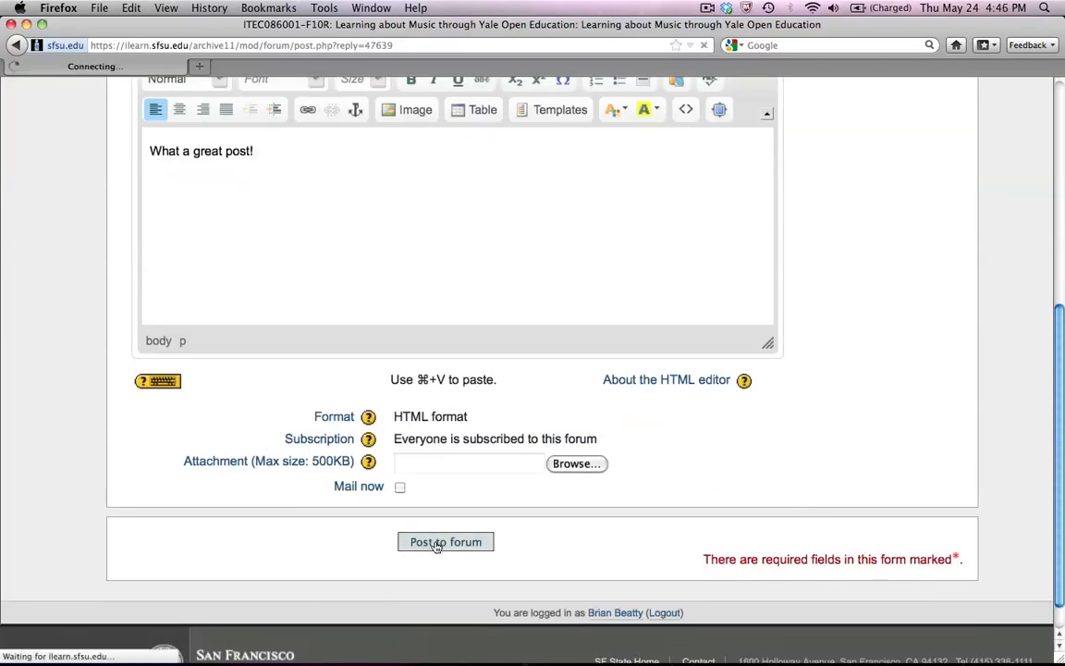
click(444, 541)
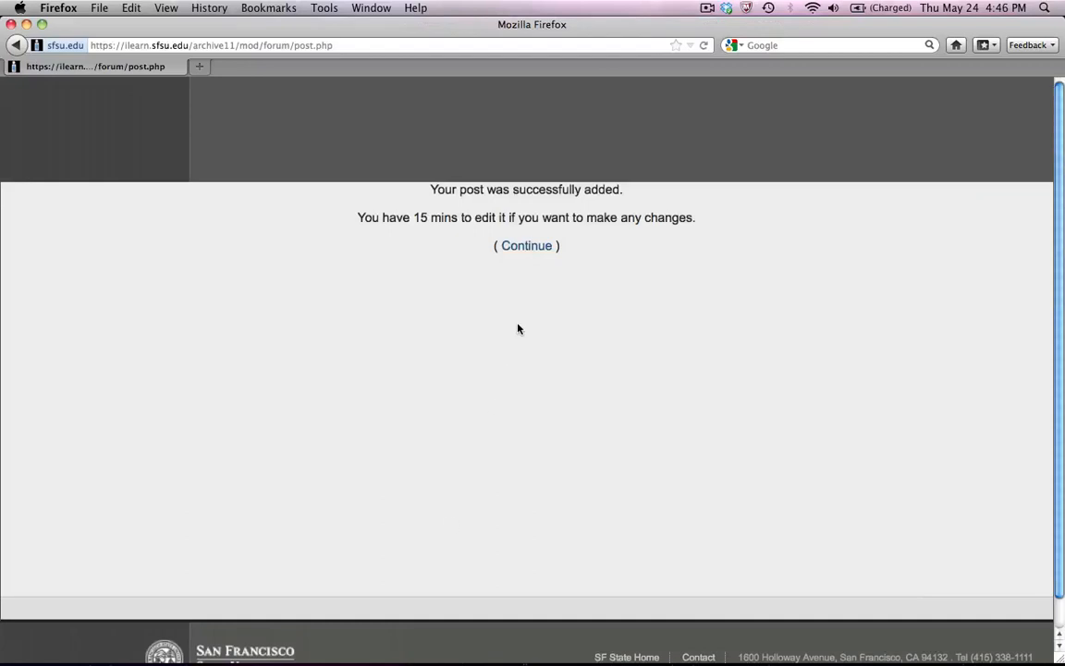
- Continue past the confirmation and return to the forum list showing the Yale discussion's reply
click(526, 245)
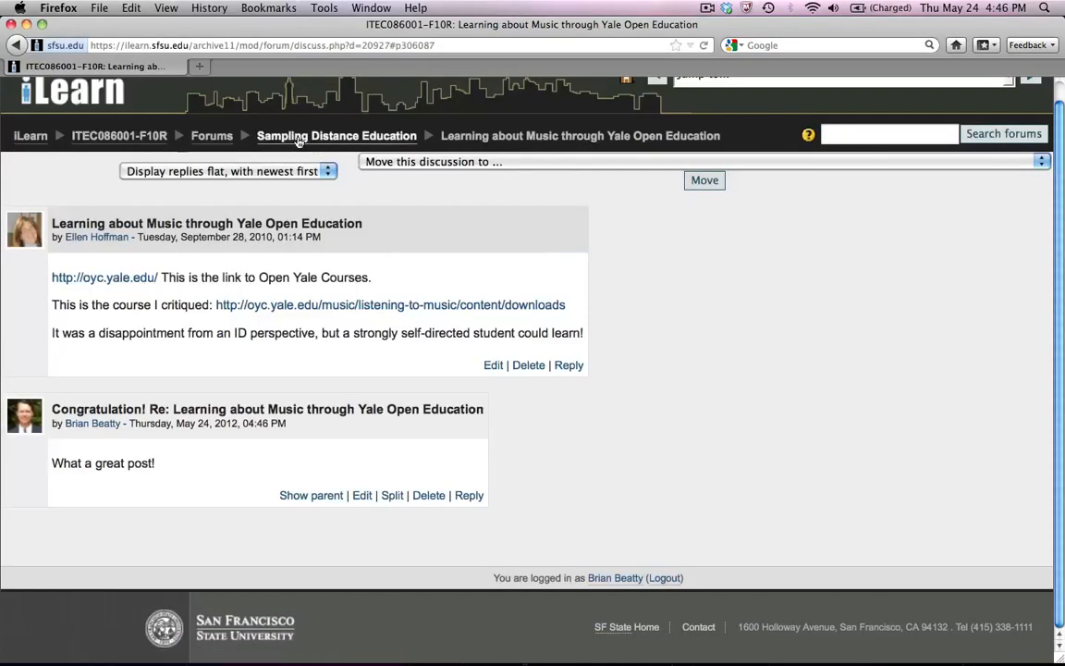
click(337, 135)
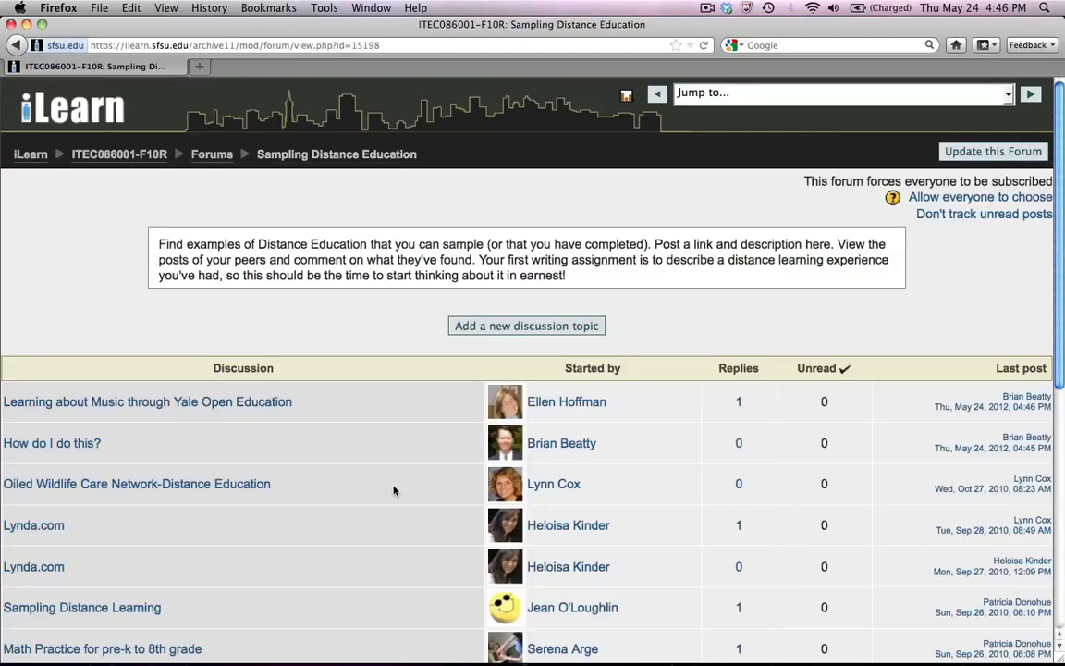
mouse_move(388, 524)
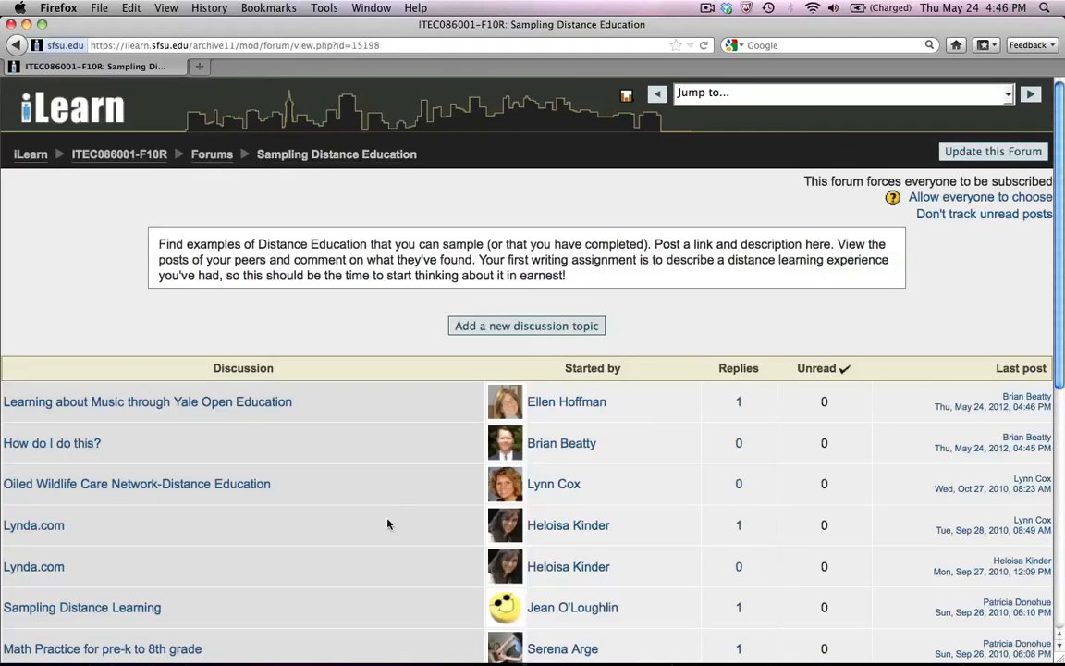